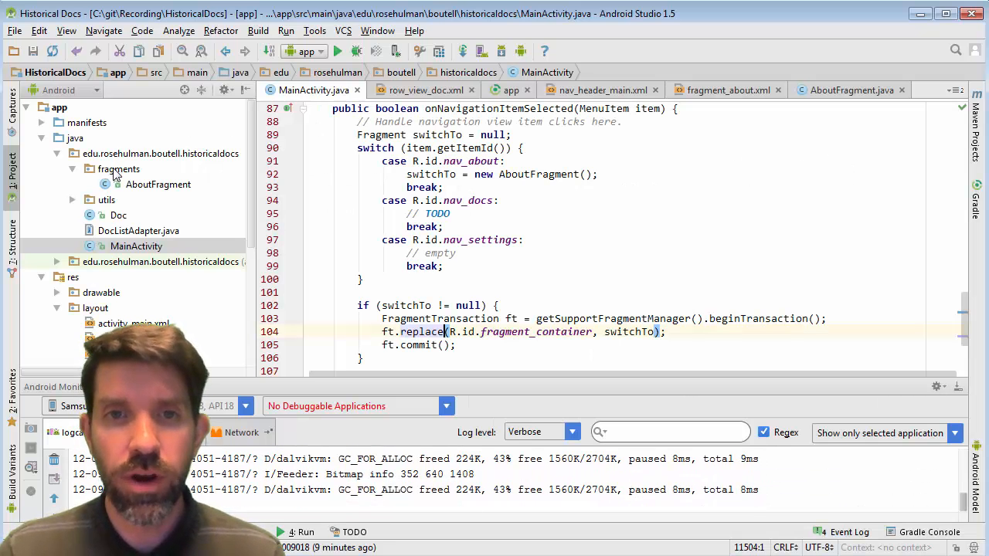
Step: Create blank fragment DocListFragment in the fragments package, with factory methods turned off
{"action": "left_click", "coordinate": [118, 168]}
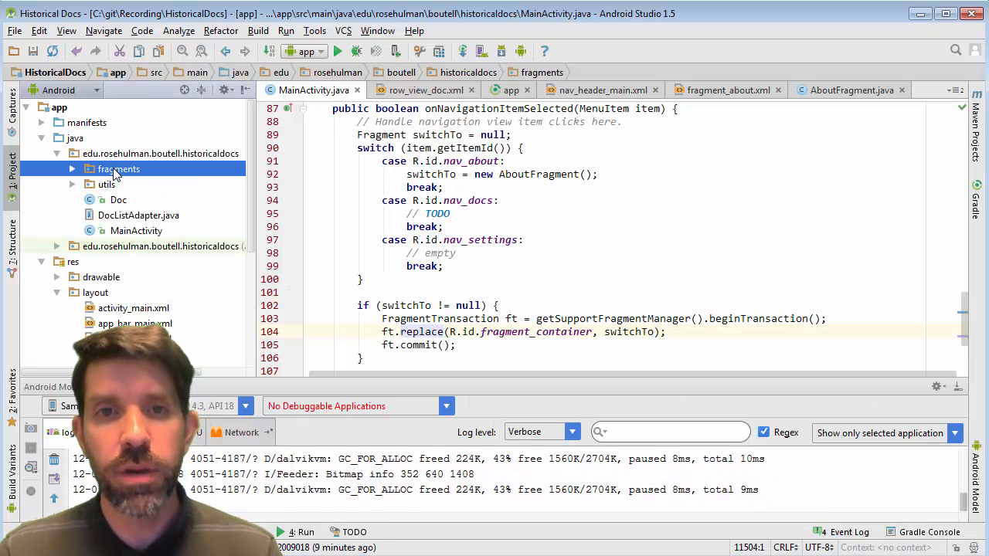
{"action": "right_click", "coordinate": [117, 169]}
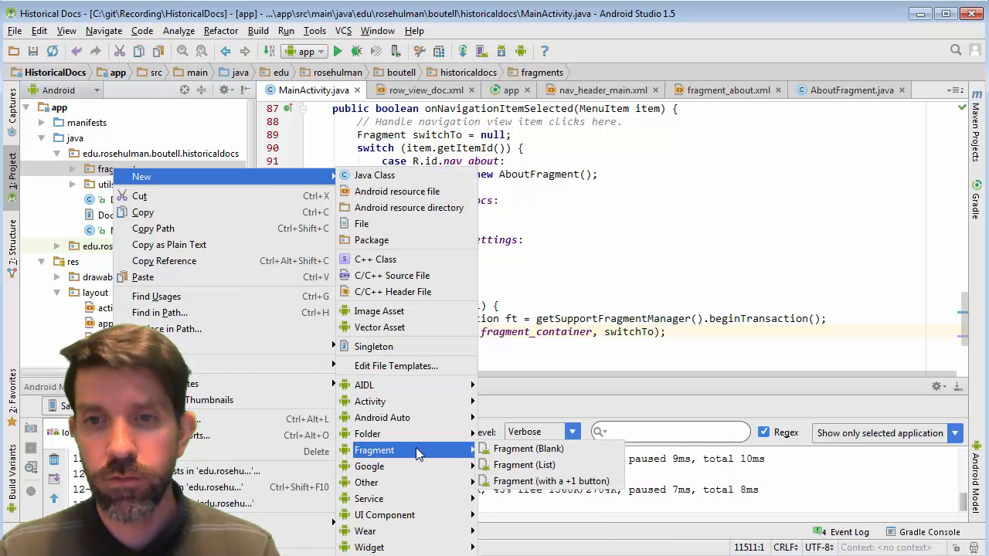
{"action": "left_click", "coordinate": [526, 449]}
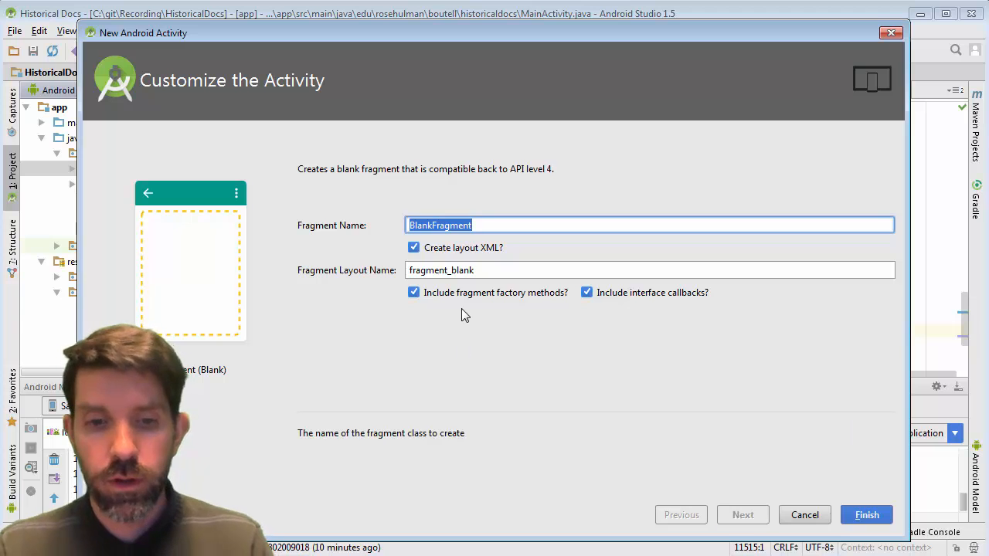
{"action": "type", "text": "DocListFr"}
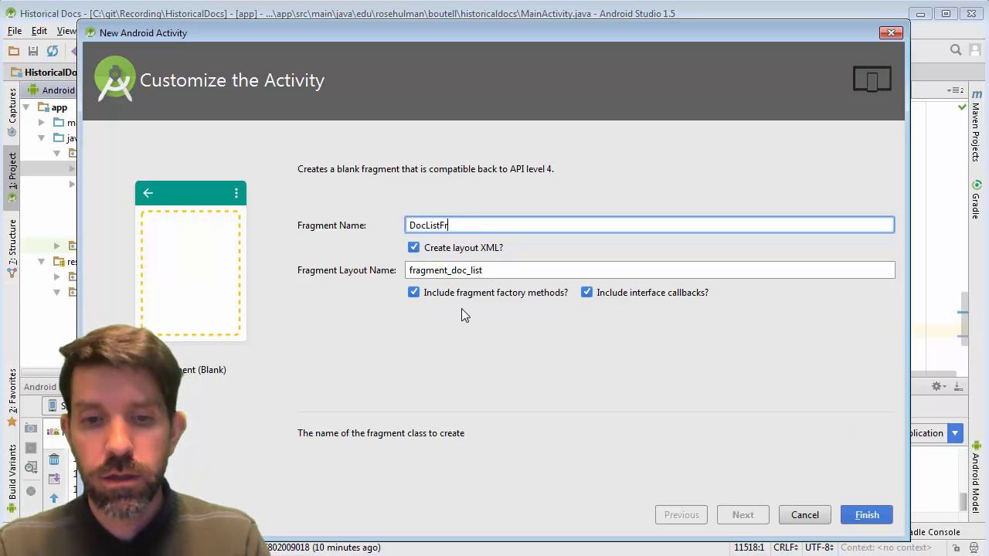
{"action": "type", "text": "agment"}
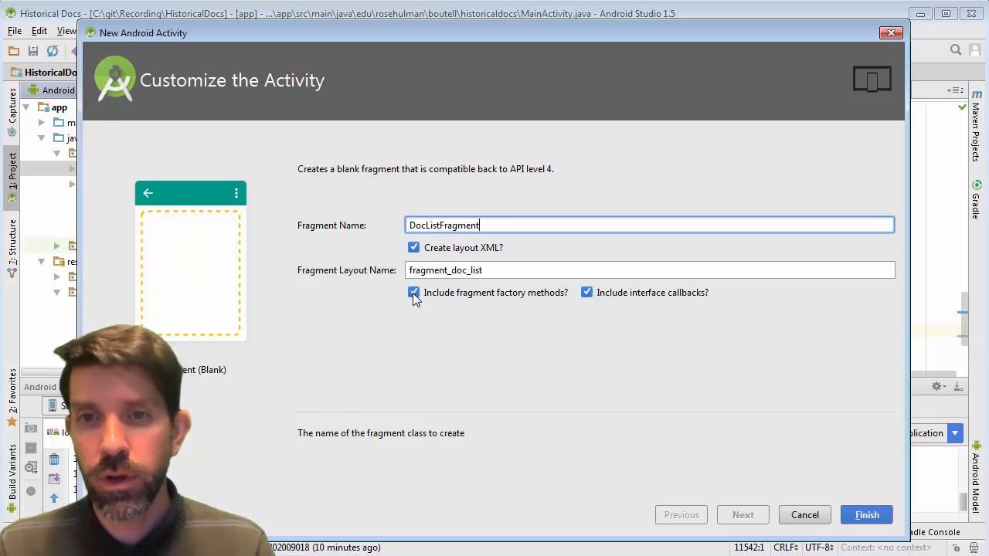
{"action": "left_click", "coordinate": [414, 293]}
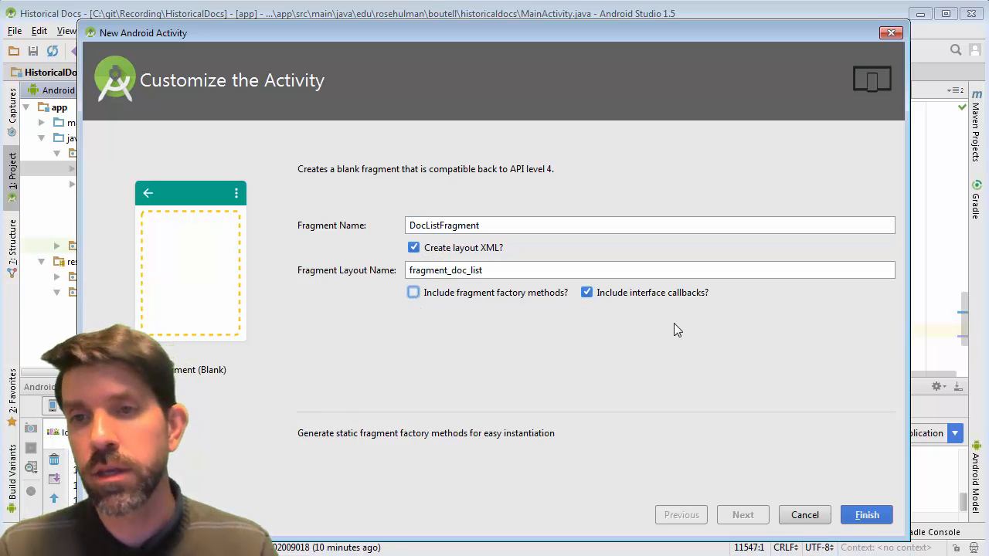
{"action": "left_click", "coordinate": [866, 514]}
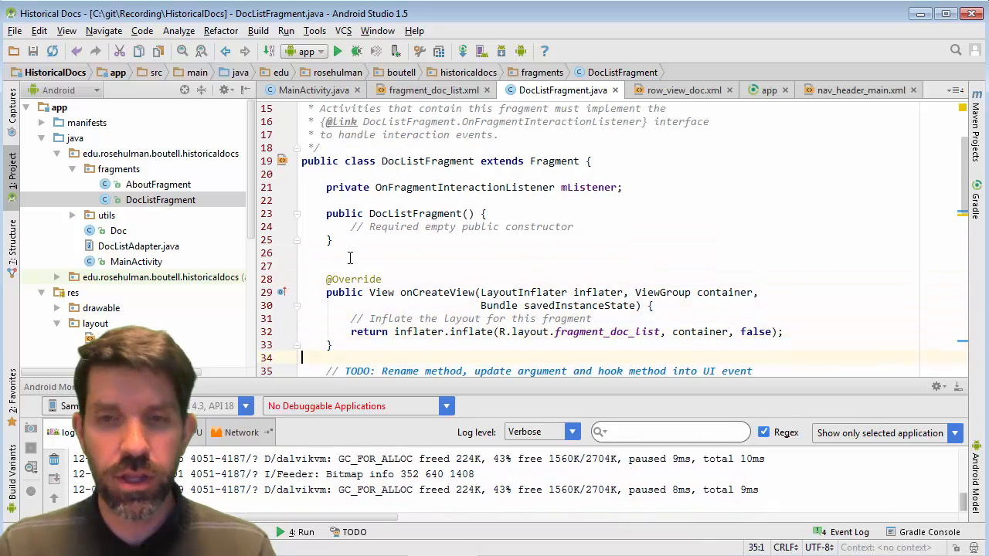
{"action": "scroll", "scroll_direction": "down", "scroll_amount": 3}
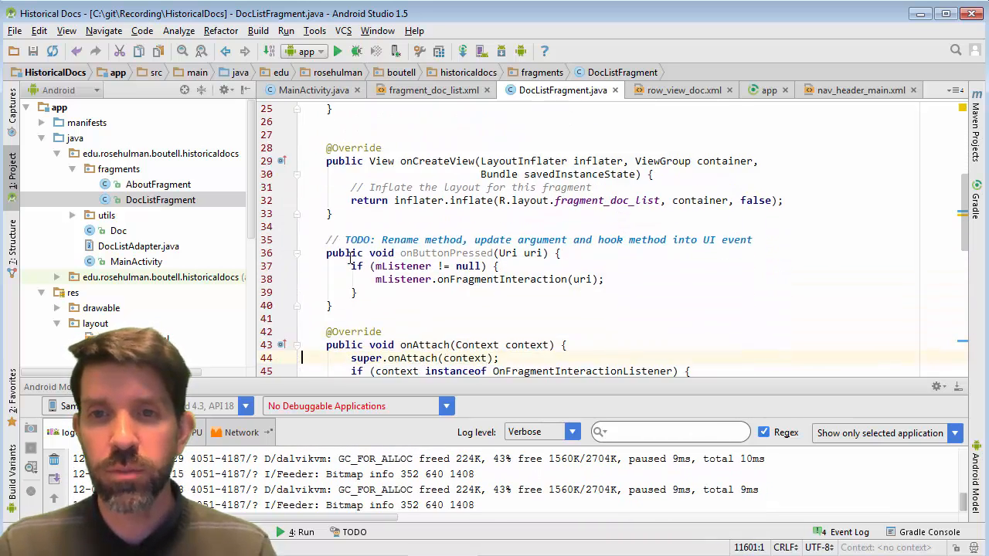
{"action": "scroll", "scroll_direction": "down", "scroll_amount": 3}
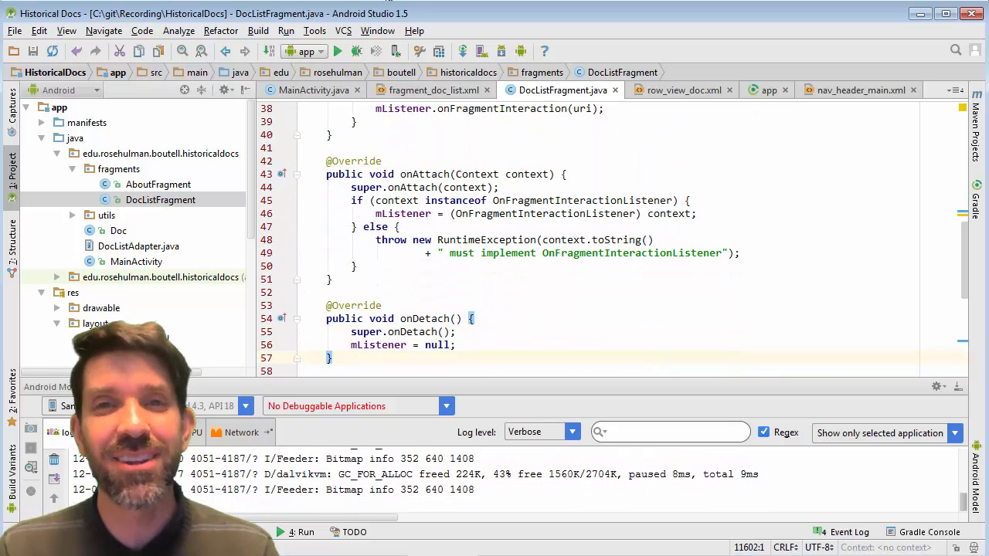
{"action": "scroll", "scroll_direction": "down", "scroll_amount": 3}
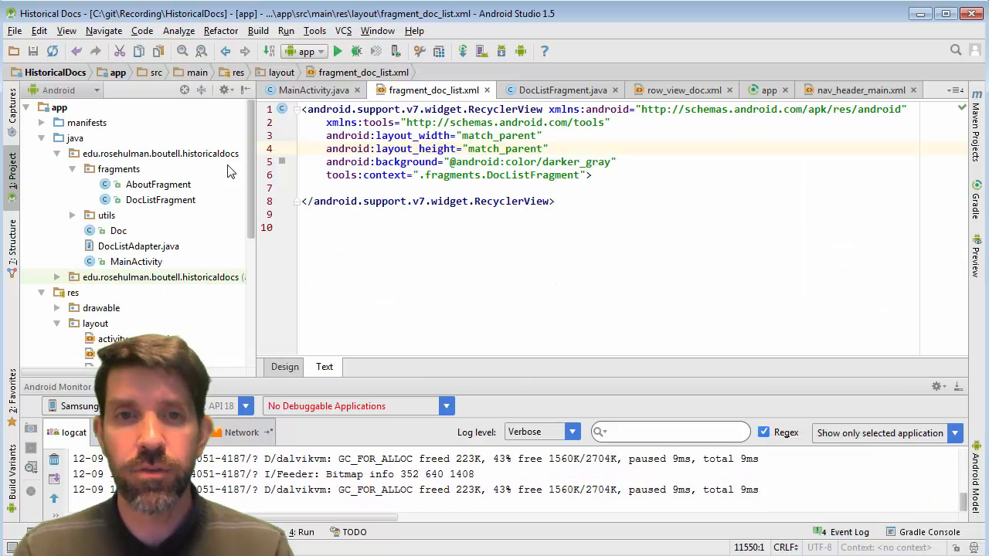
Step: Bring DocListFragment.java forward and scroll through its generated code
{"action": "left_click", "coordinate": [560, 90]}
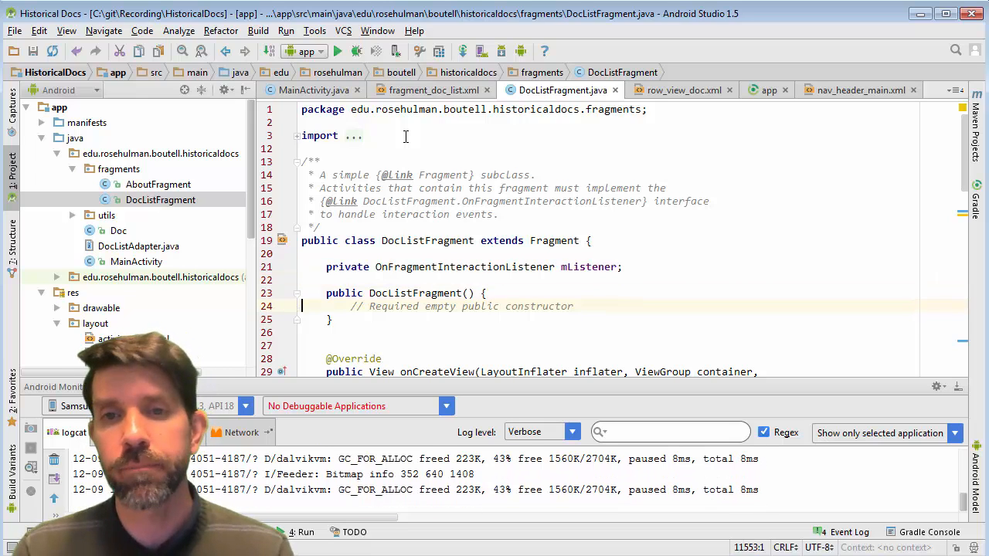
{"action": "scroll", "scroll_direction": "down", "scroll_amount": 3}
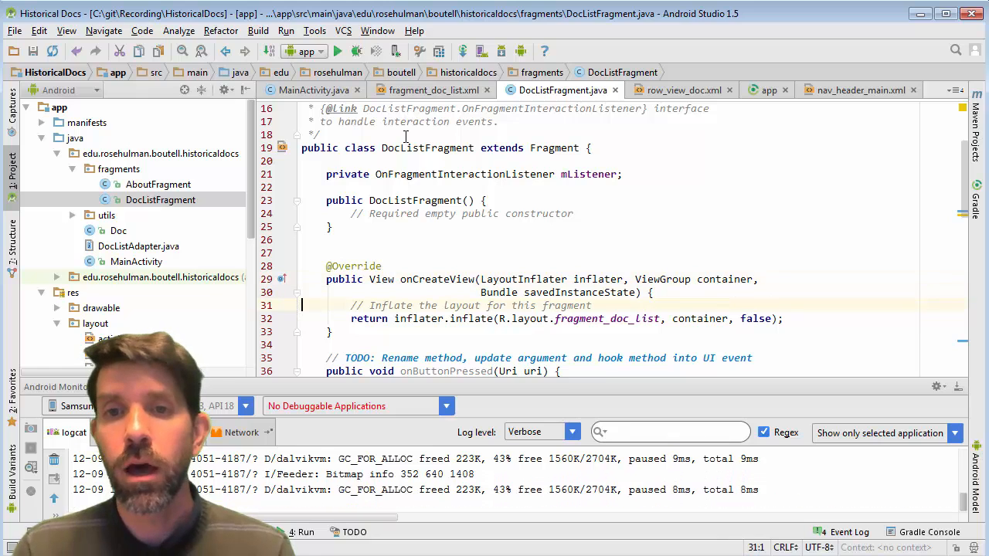
{"action": "scroll", "scroll_direction": "down", "scroll_amount": 3}
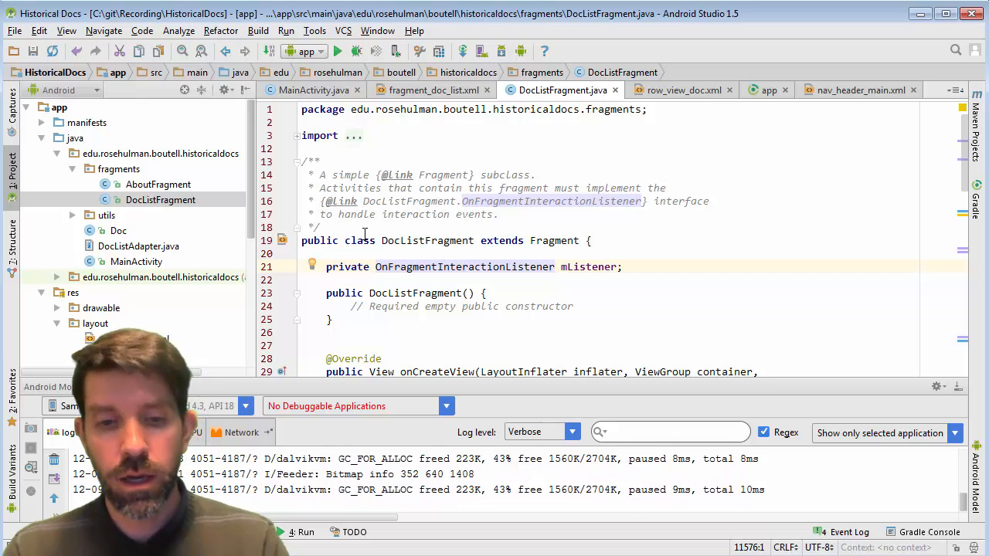
Step: Rename the listener interface to Callback and the mListener field to mCallback across the class
{"action": "double_click", "coordinate": [465, 267]}
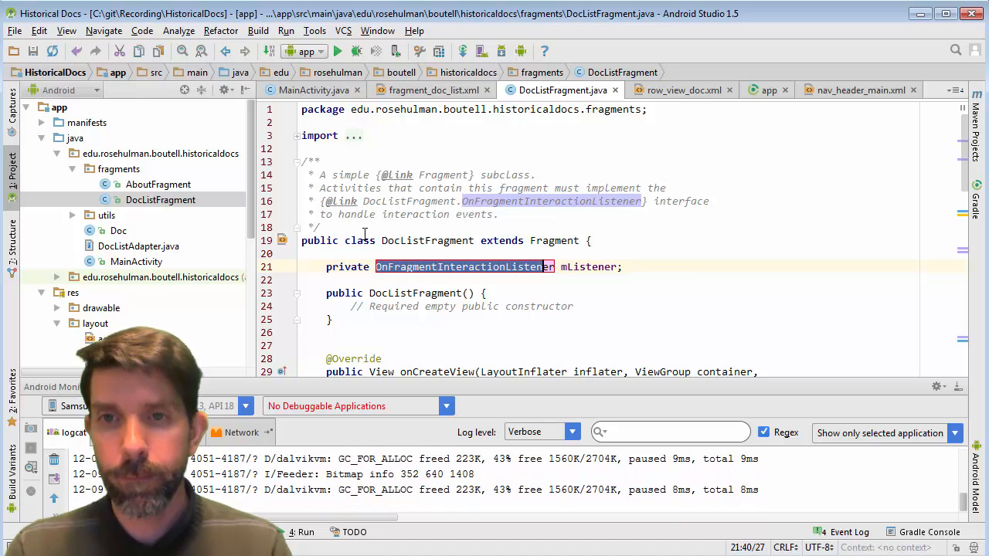
{"action": "type", "text": "Callback mListener;"}
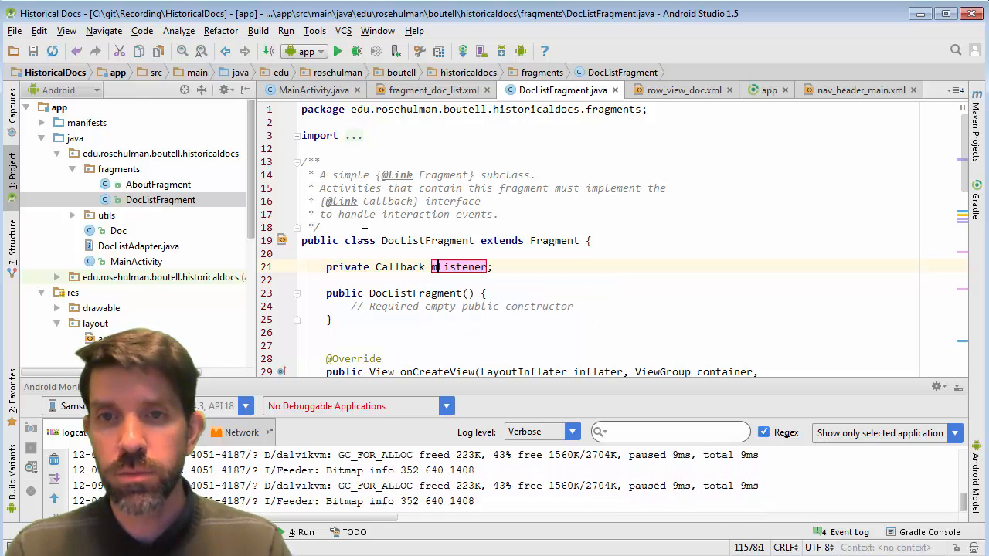
{"action": "type", "text": "mCallback"}
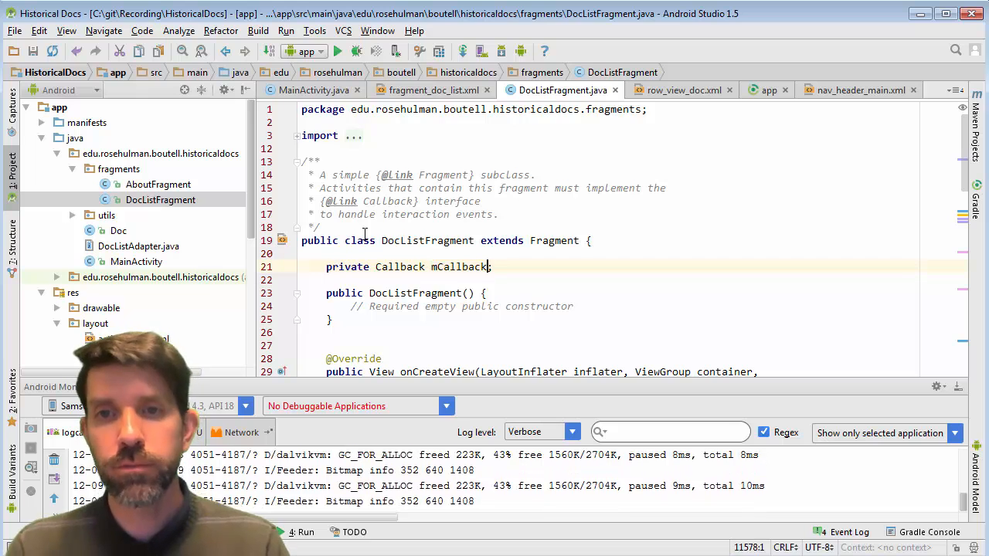
{"action": "scroll", "scroll_direction": "down", "scroll_amount": 3}
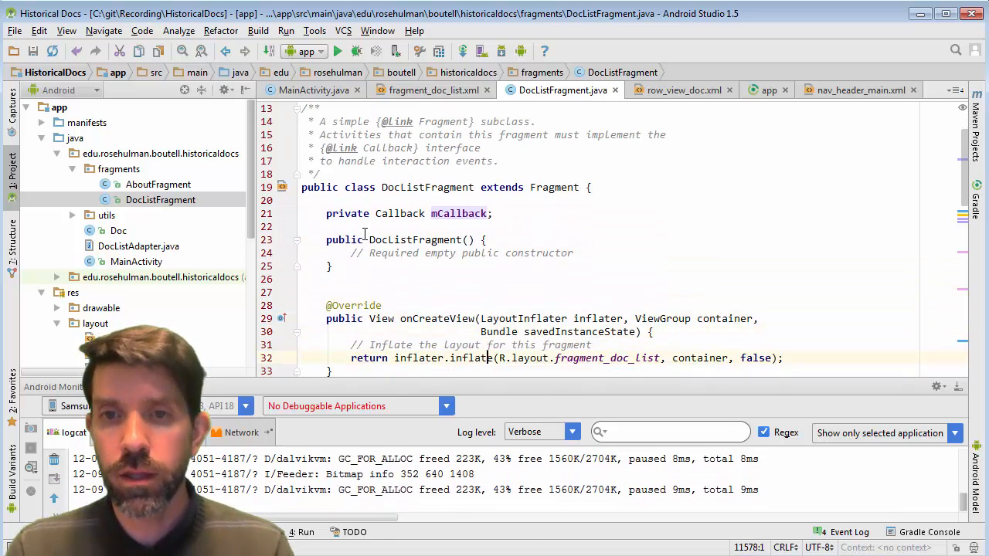
{"action": "scroll", "scroll_direction": "down", "scroll_amount": 3}
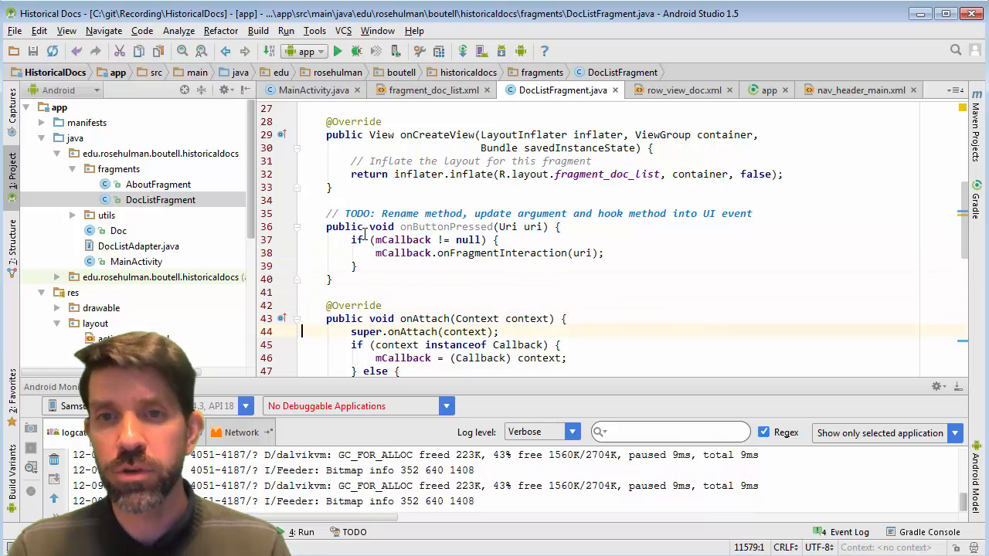
{"action": "scroll", "scroll_direction": "down", "scroll_amount": 3}
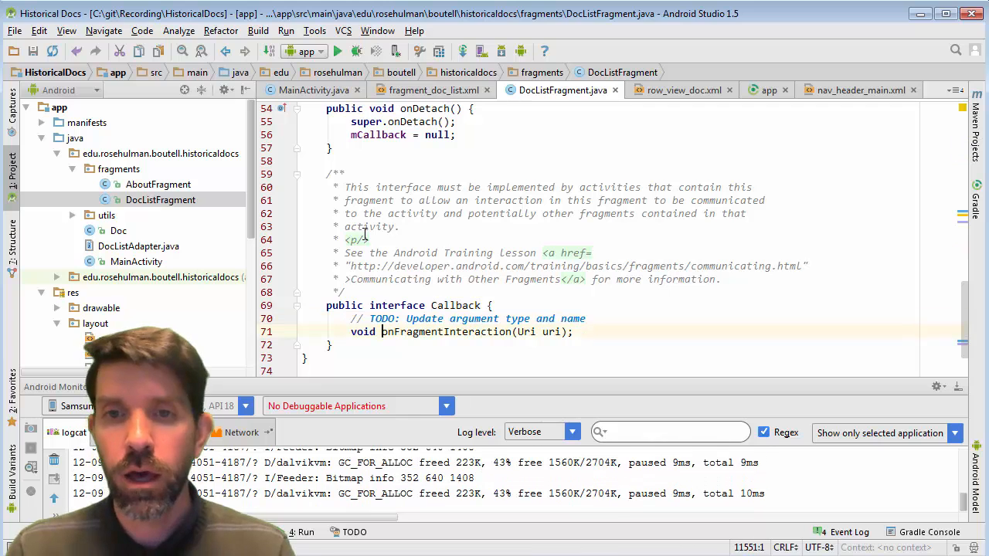
Step: Rename onFragmentInteraction to onDocSelected everywhere and start retyping its parameter as a Doc
{"action": "double_click", "coordinate": [447, 331]}
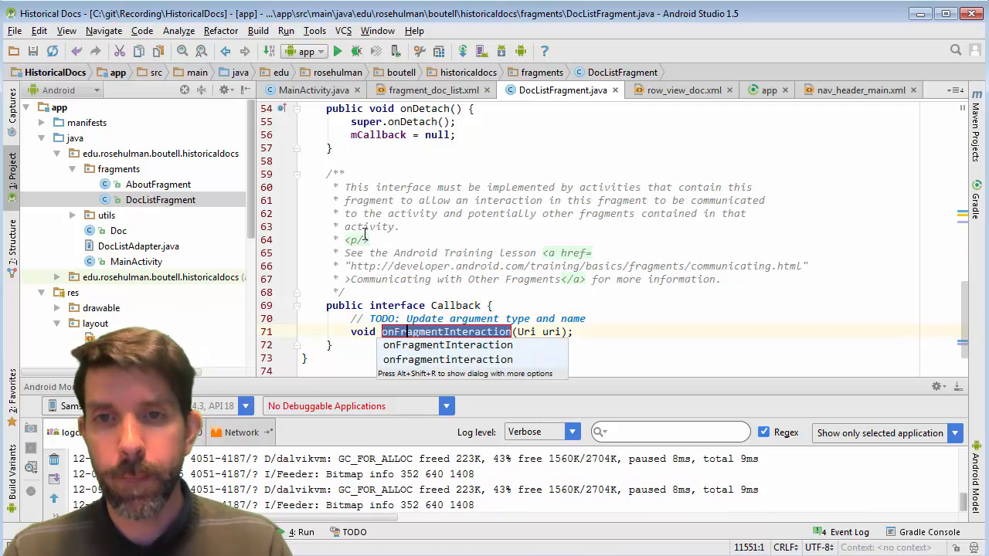
{"action": "key", "text": "Escape"}
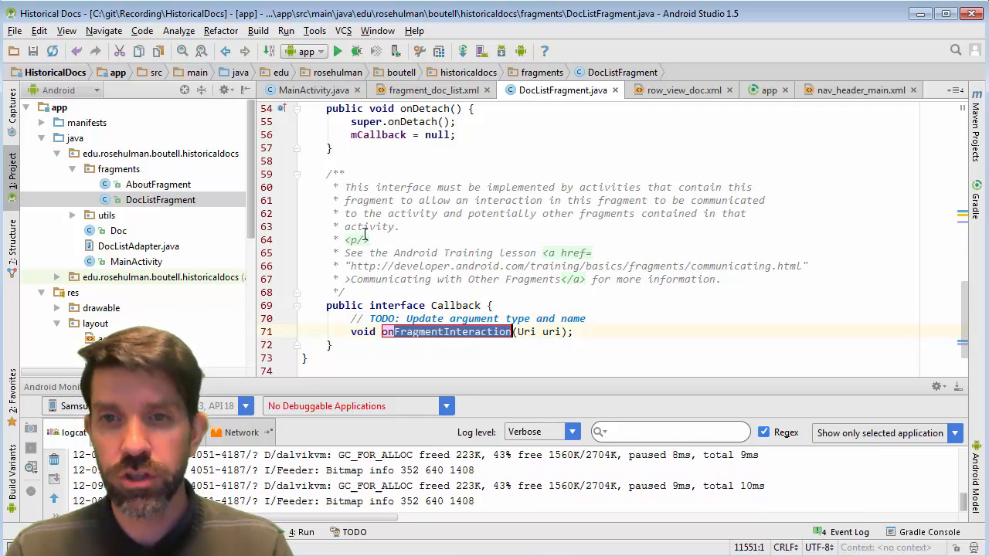
{"action": "type", "text": "onDoc"}
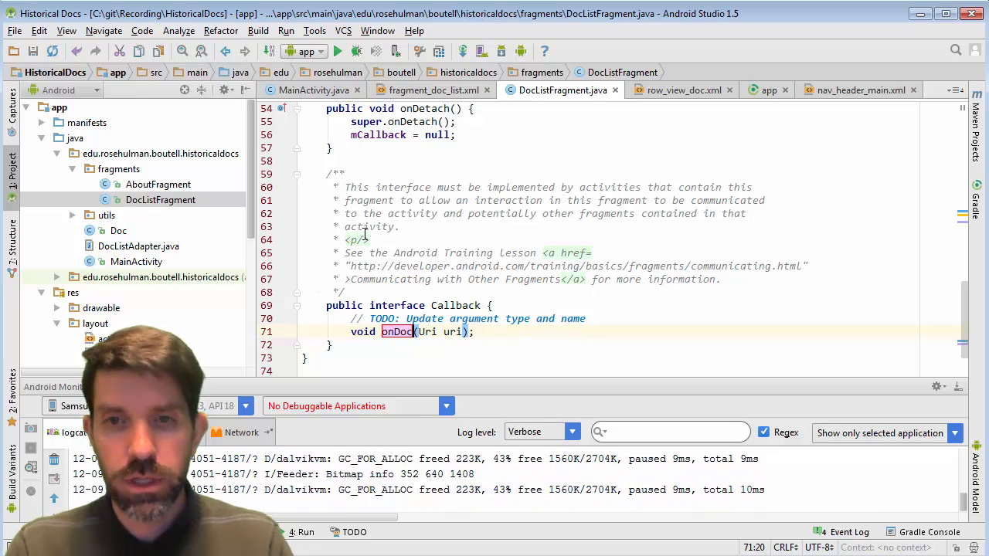
{"action": "type", "text": "s"}
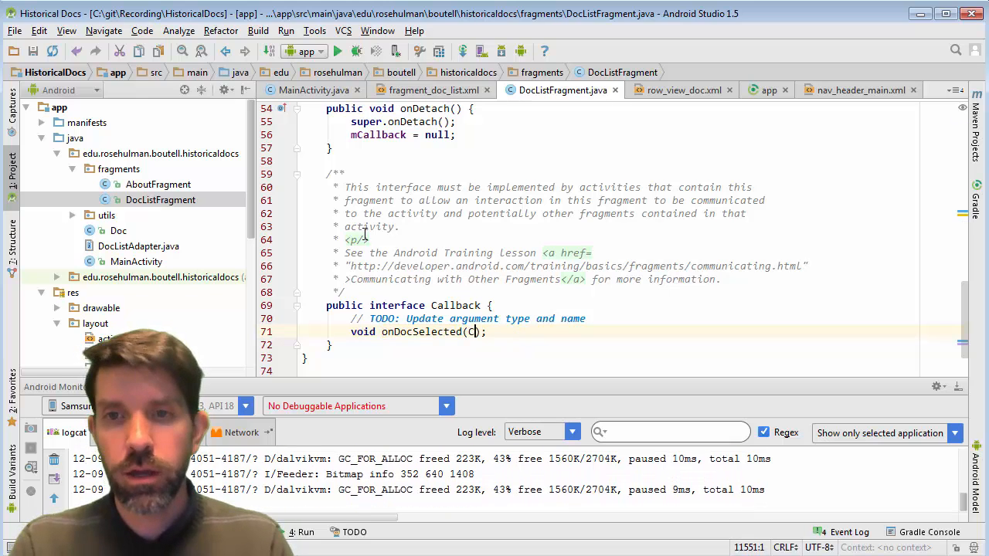
{"action": "type", "text": "oc"}
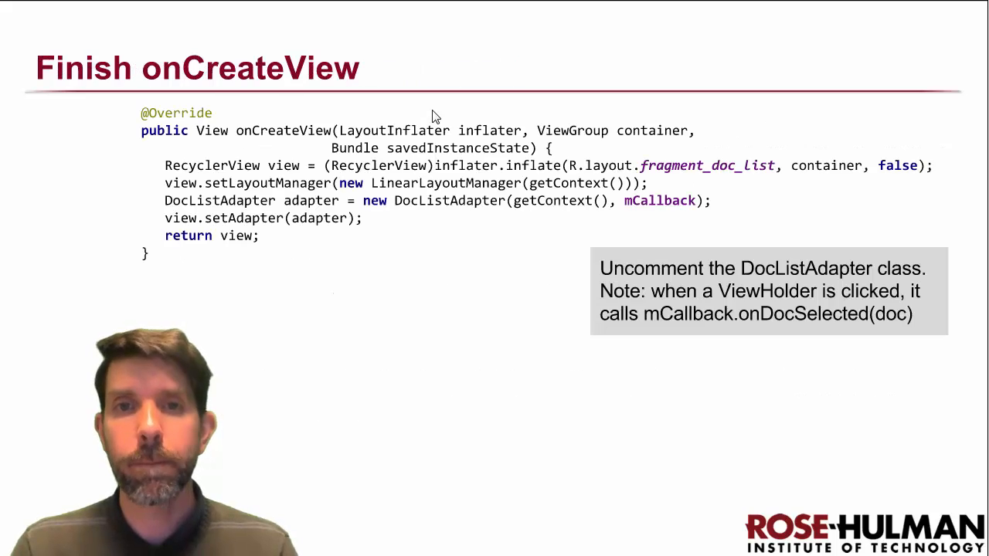
{"action": "mouse_move", "coordinate": [355, 148]}
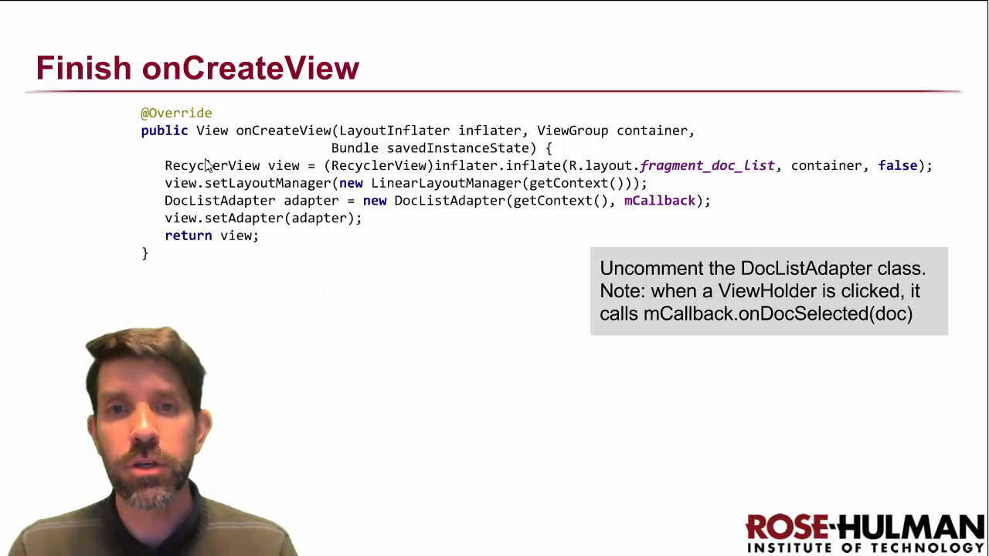
{"action": "mouse_move", "coordinate": [201, 220]}
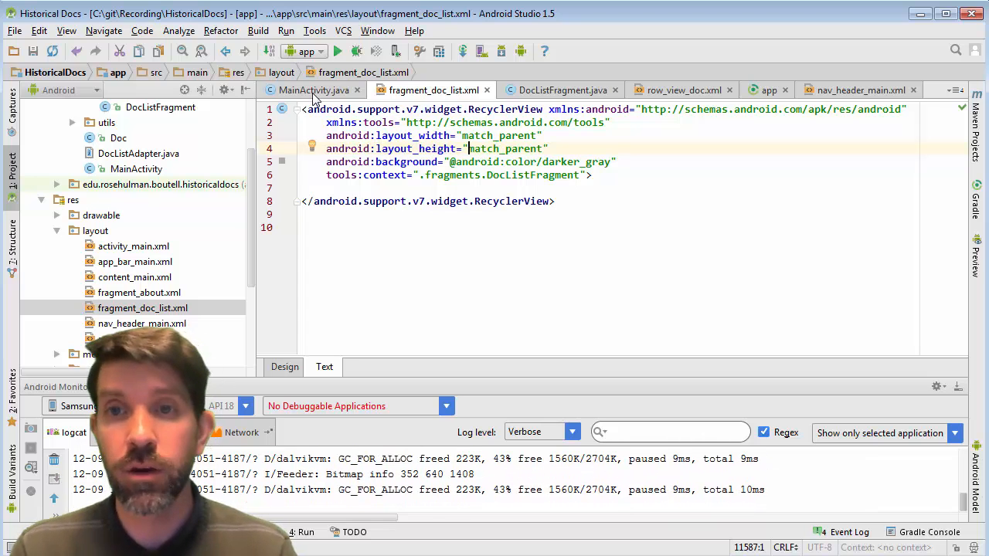
Step: In onCreateView cast the inflated layout to RecyclerView, set a LinearLayoutManager(getContext()), and return view
{"action": "left_click", "coordinate": [562, 89]}
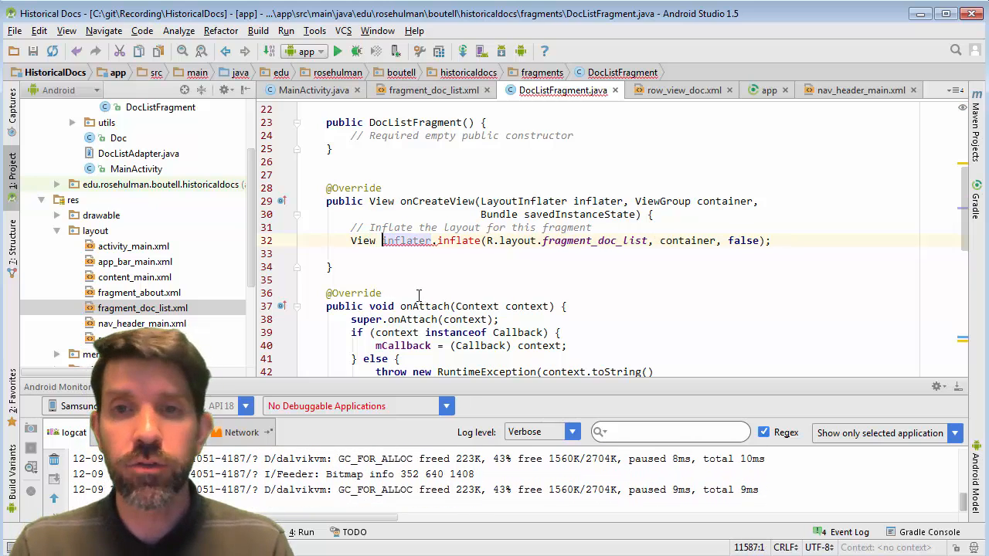
{"action": "type", "text": "Recycle"}
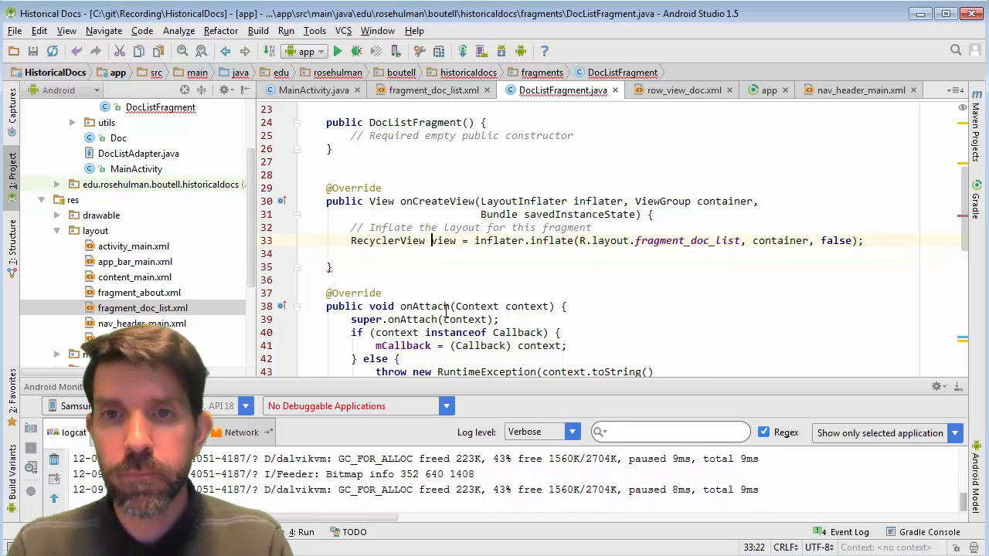
{"action": "type", "text": "retu"}
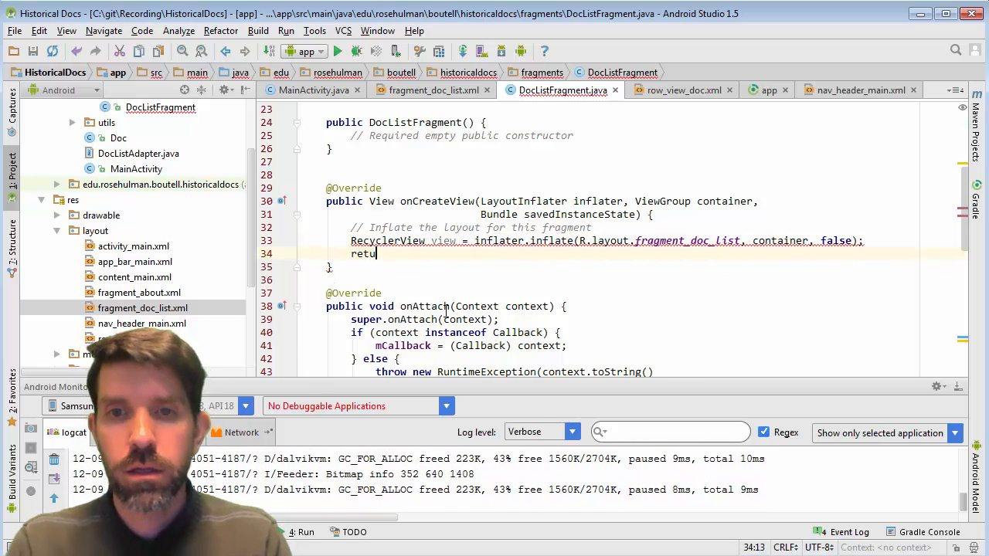
{"action": "type", "text": "rn view;"}
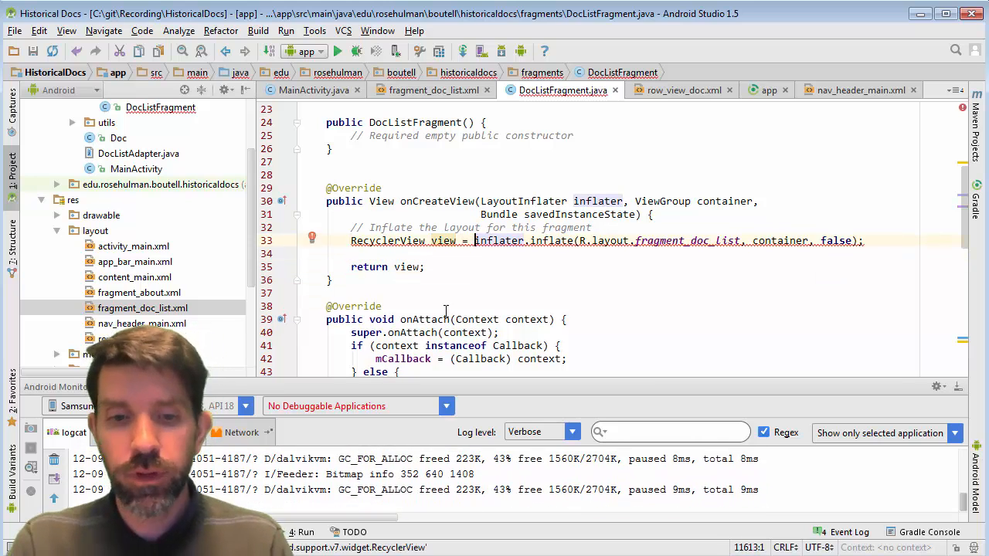
{"action": "type", "text": "RecyclerView)"}
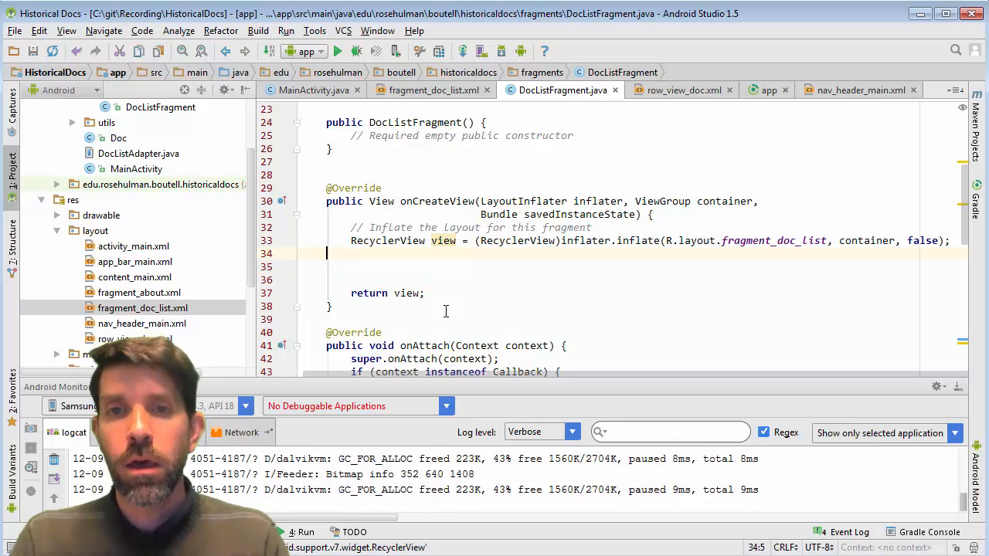
{"action": "type", "text": "view.setLayoutManager();"}
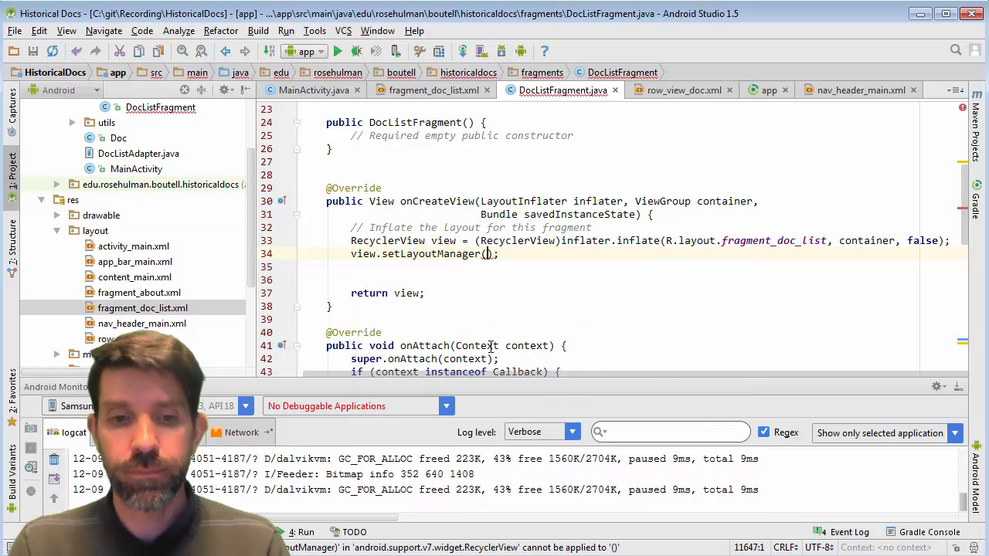
{"action": "type", "text": "new LinearLayoutManager(g"}
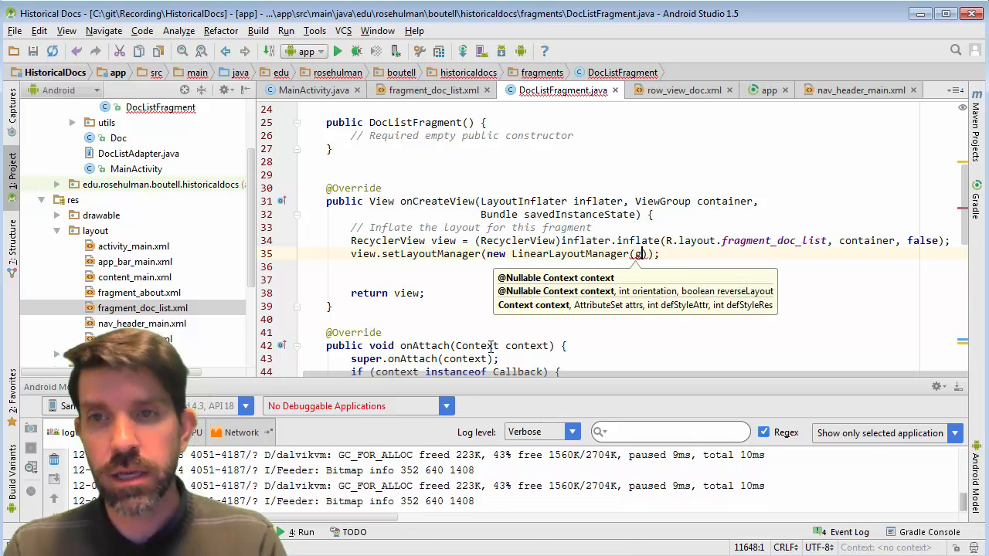
{"action": "type", "text": "get"}
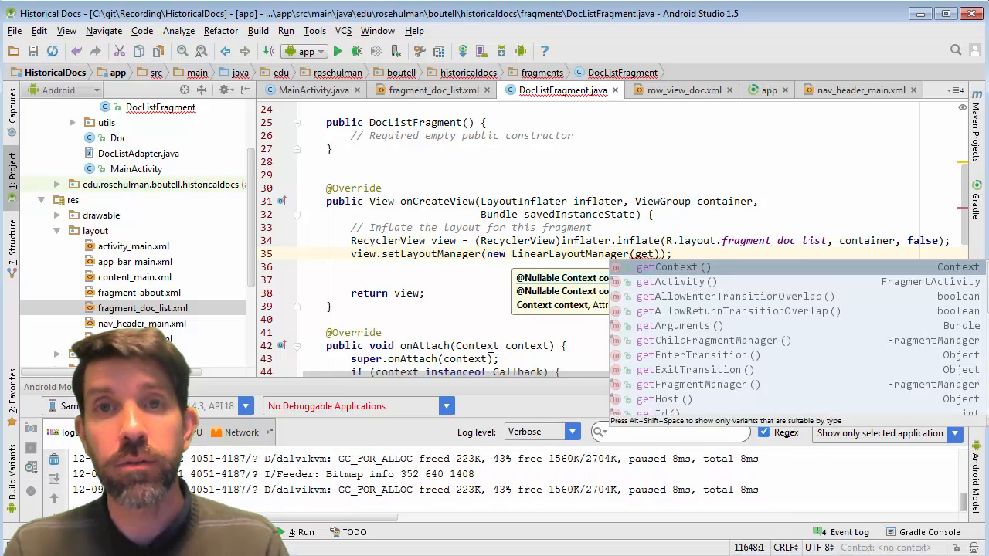
{"action": "key", "text": "Enter"}
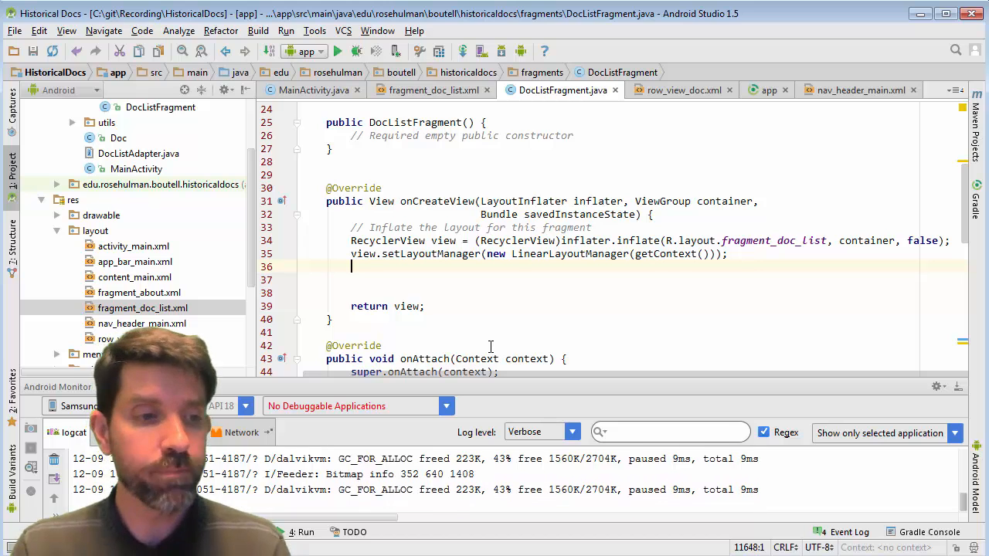
Step: Begin a DocListAdapter adapter declaration in onCreateView
{"action": "type", "text": "D"}
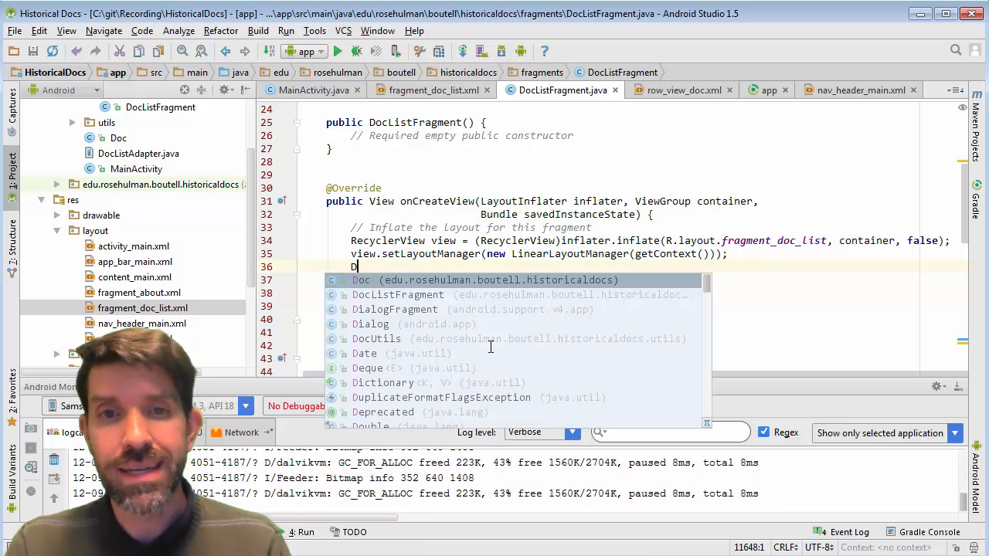
{"action": "type", "text": "ocListAdapter"}
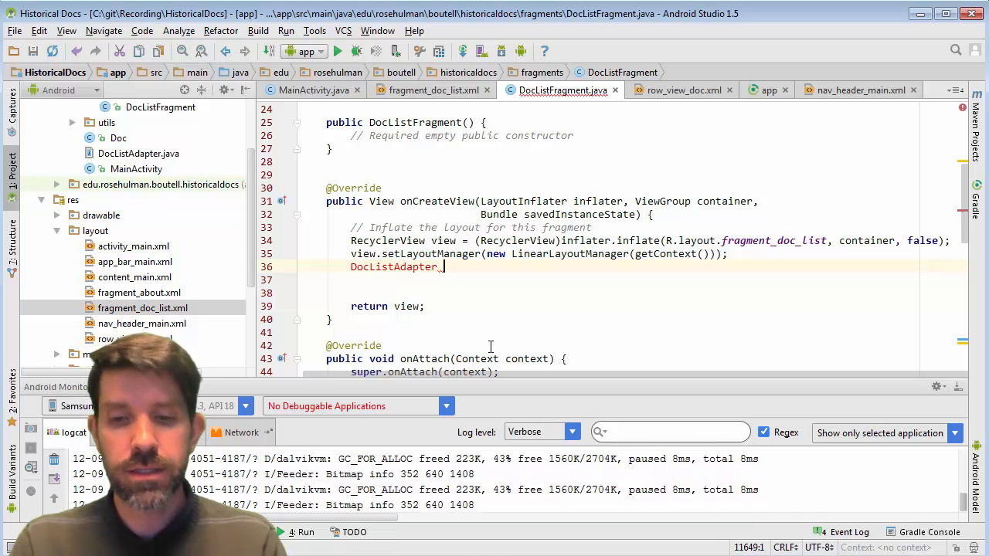
{"action": "type", "text": "adapter"}
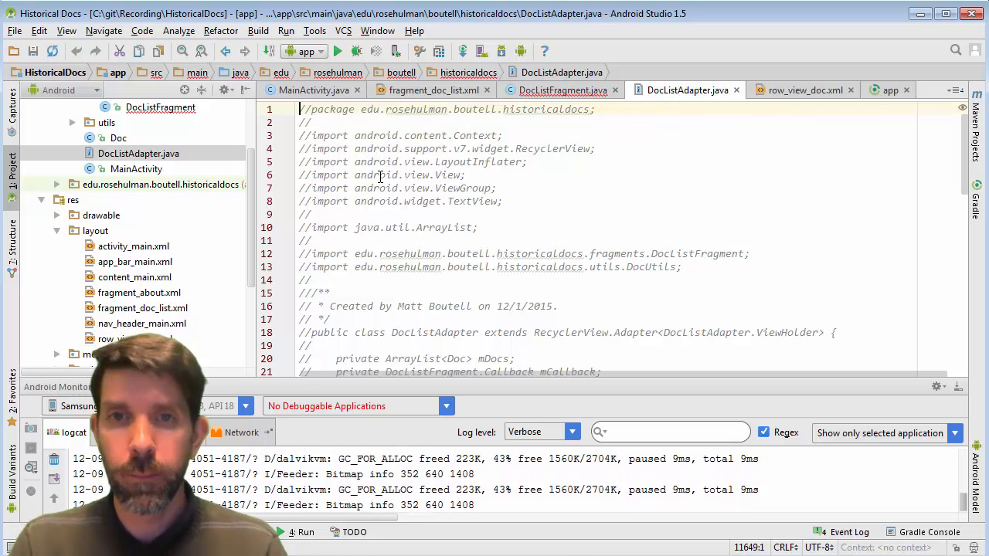
Step: Uncomment the entire DocListAdapter class
{"action": "key", "text": "ctrl+a"}
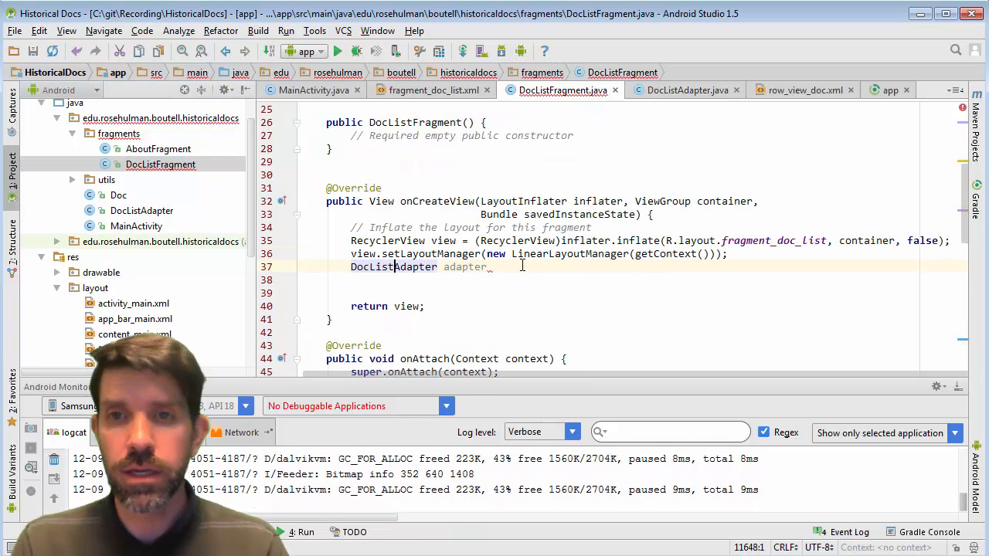
Step: Complete adapter = new DocListAdapter(getContext(), mCallback); in onCreateView
{"action": "type", "text": "= new DocListAdapter("}
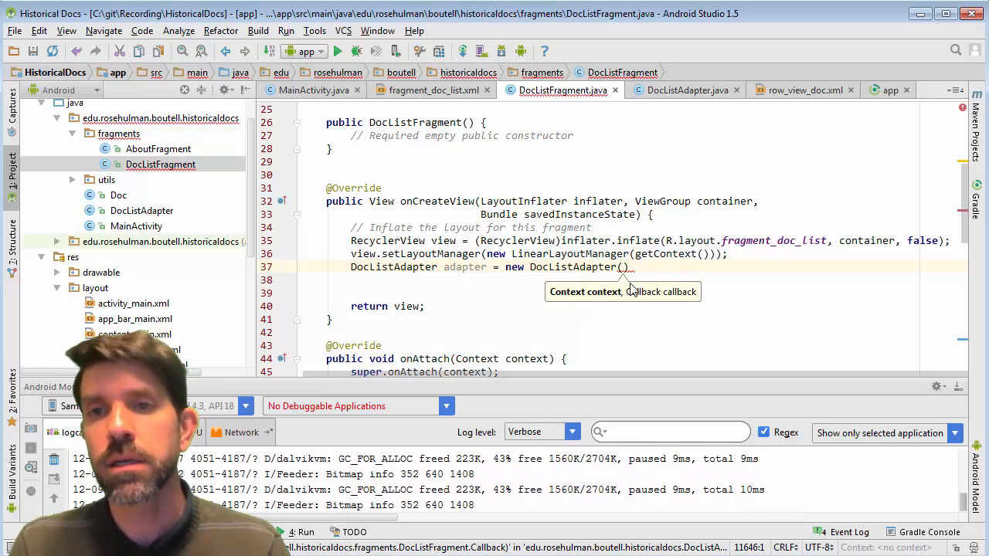
{"action": "type", "text": "getContext("}
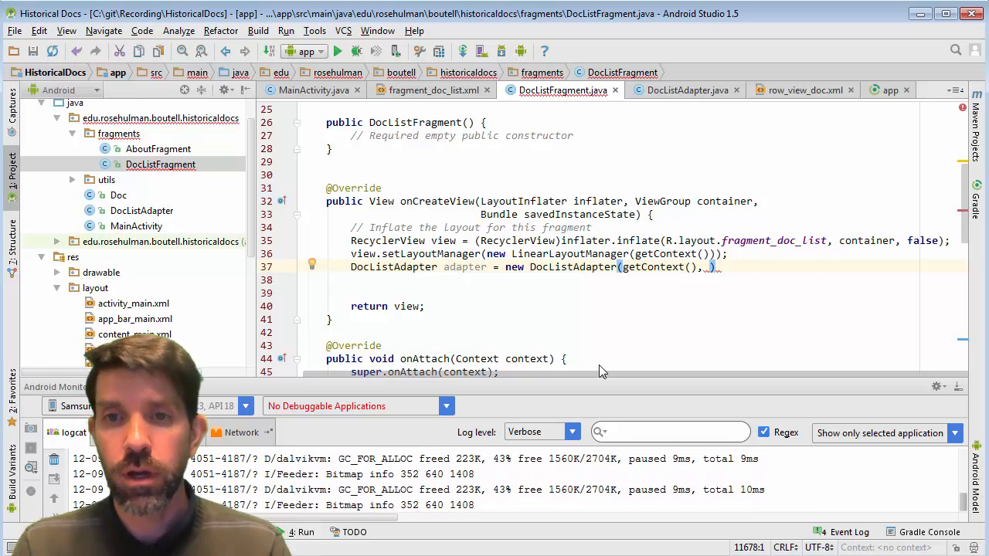
{"action": "scroll", "scroll_direction": "down", "scroll_amount": 3}
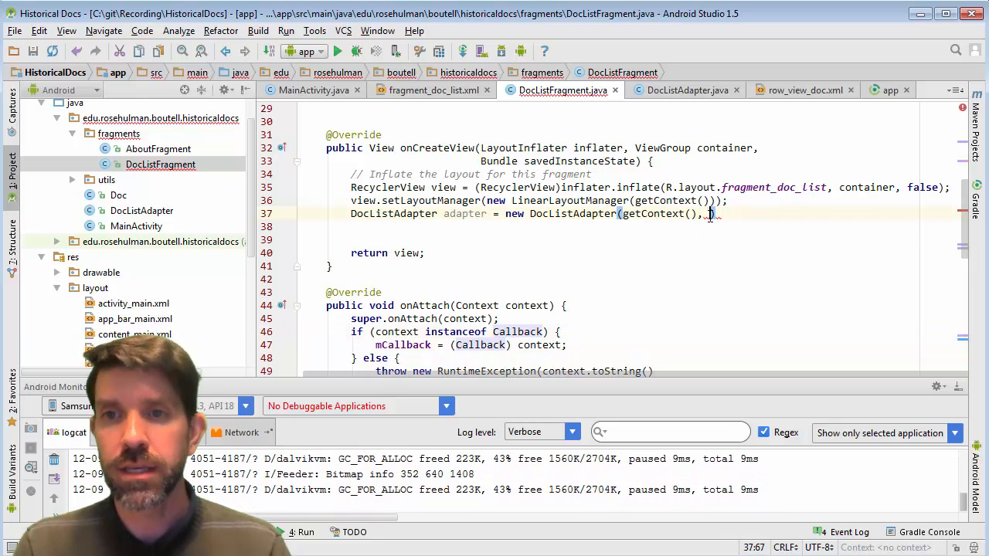
{"action": "type", "text": "mCallback"}
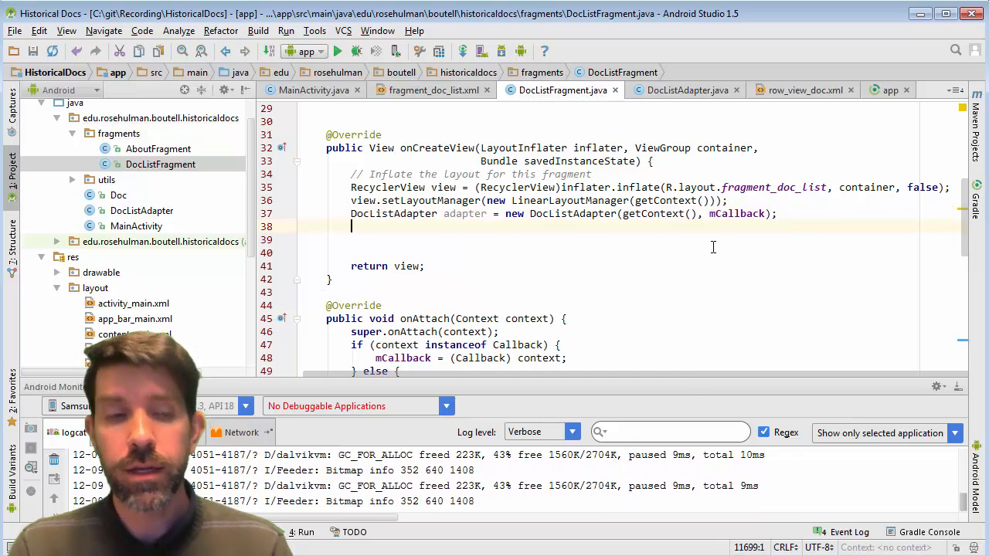
{"action": "type", "text": "vi"}
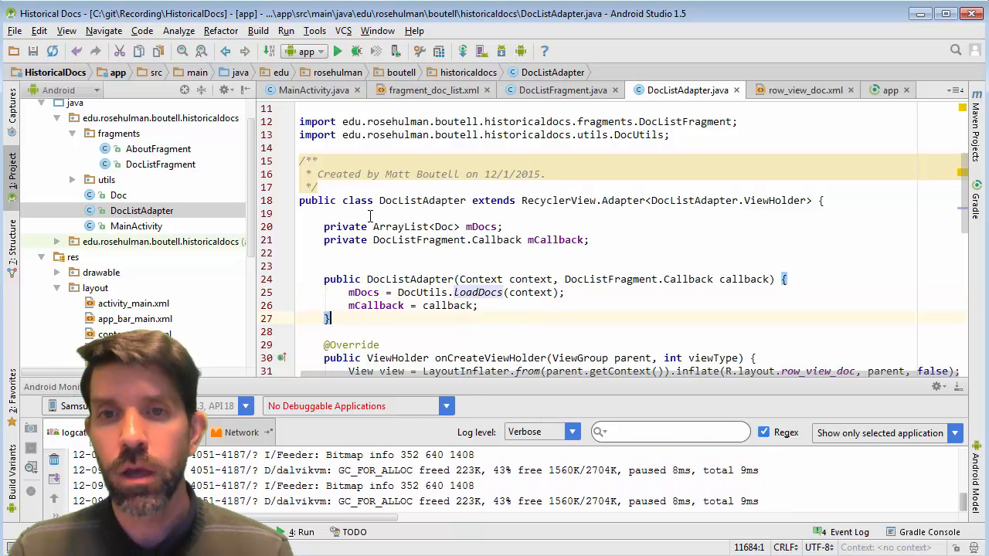
Step: Scroll DocListAdapter to onBindViewHolder's mCallback.onDocSelected(doc) call, then return to DocListFragment
{"action": "scroll", "scroll_direction": "down", "scroll_amount": 3}
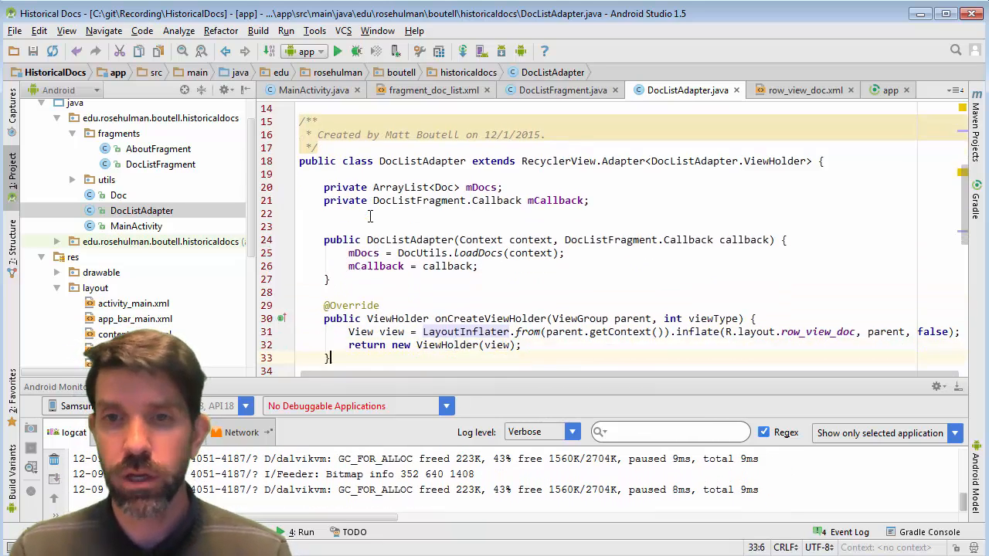
{"action": "scroll", "scroll_direction": "down", "scroll_amount": 3}
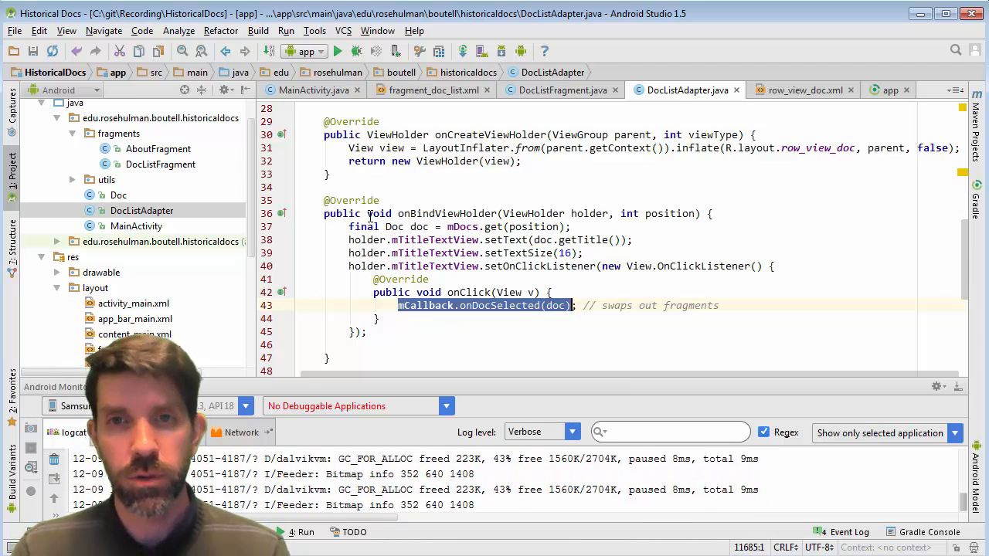
{"action": "left_click", "coordinate": [560, 89]}
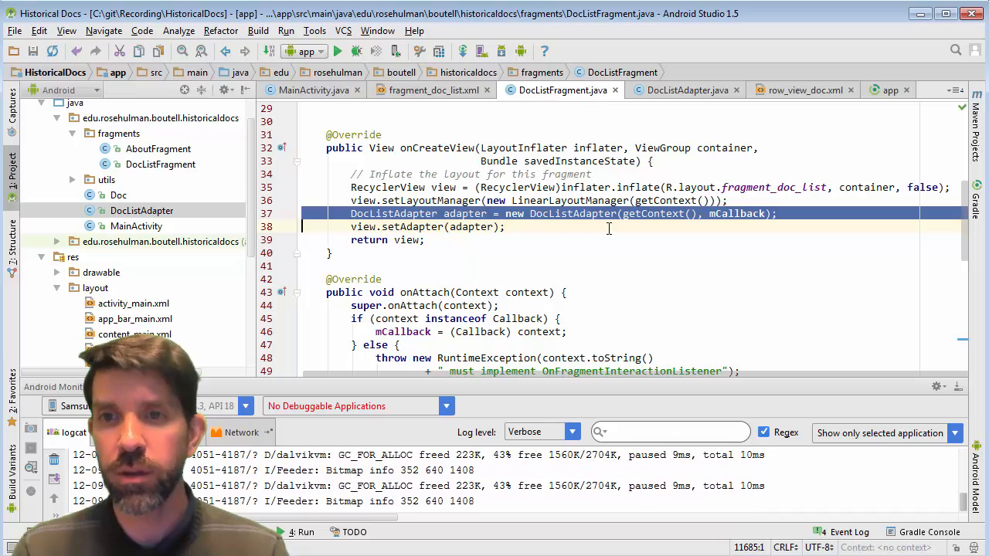
Step: Highlight the context usage in onAttach, then switch back to DocListAdapter.java
{"action": "double_click", "coordinate": [736, 213]}
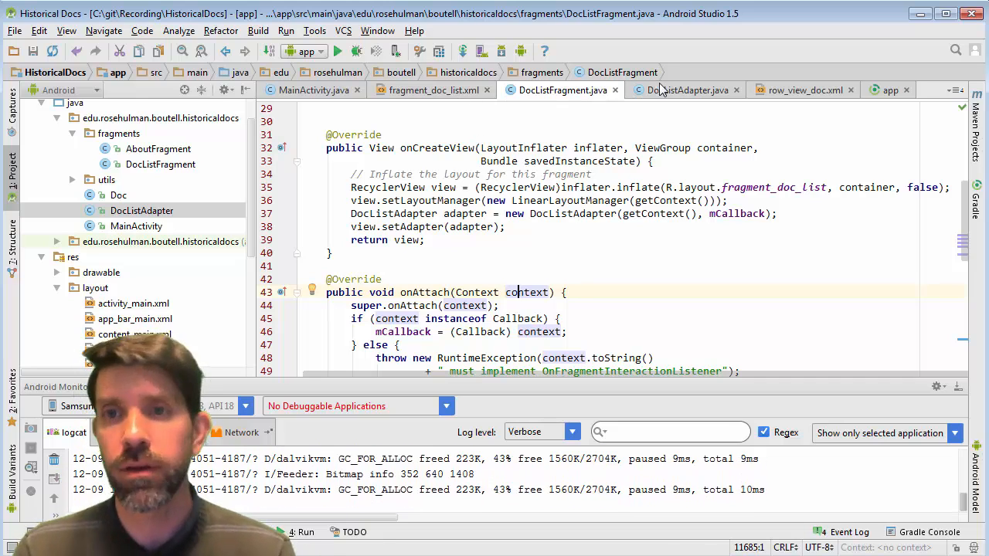
{"action": "left_click", "coordinate": [684, 89]}
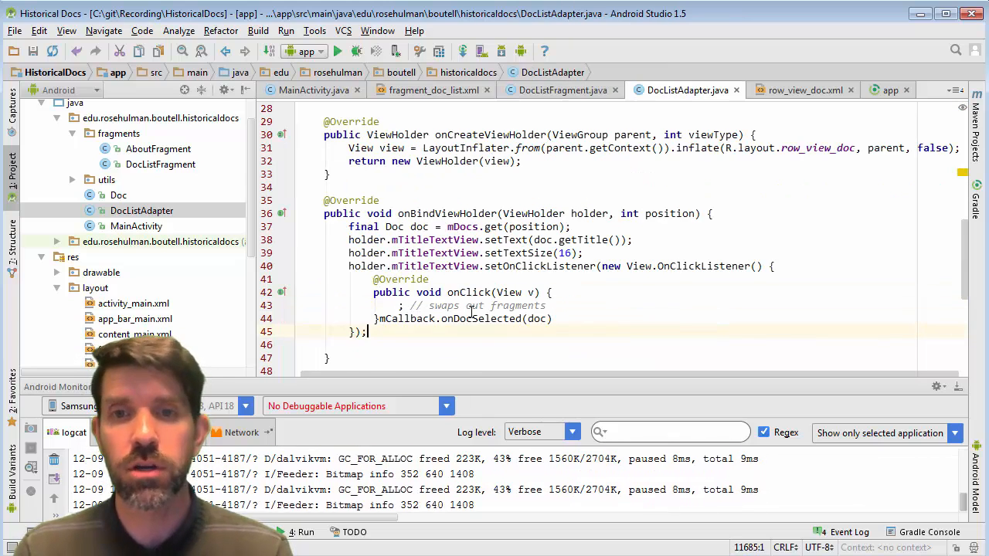
{"action": "scroll", "scroll_direction": "down", "scroll_amount": 3}
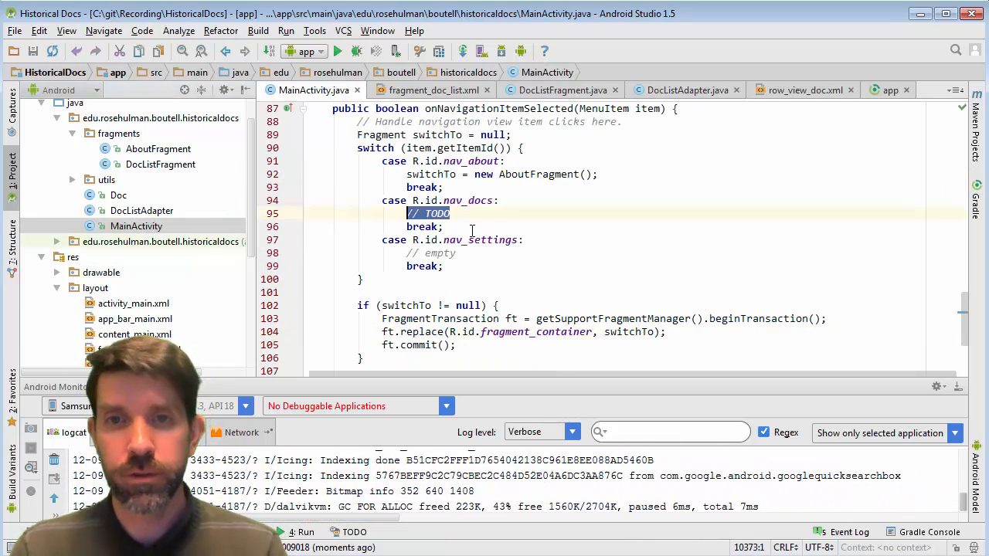
Step: Replace the nav_docs TODO with switchTo = new DocListFragment(); in MainActivity
{"action": "type", "text": "switchTo = new Doc"}
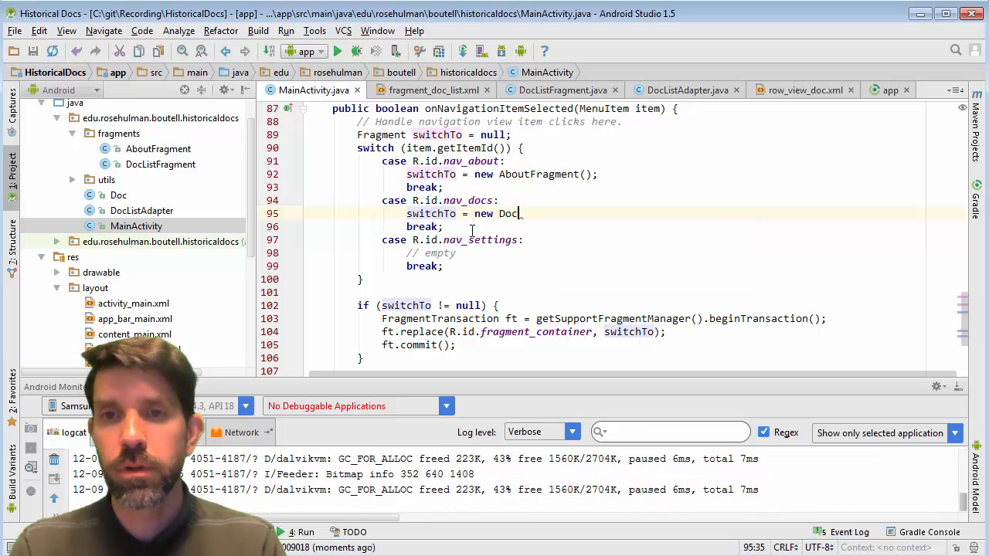
{"action": "type", "text": "ListFragment();"}
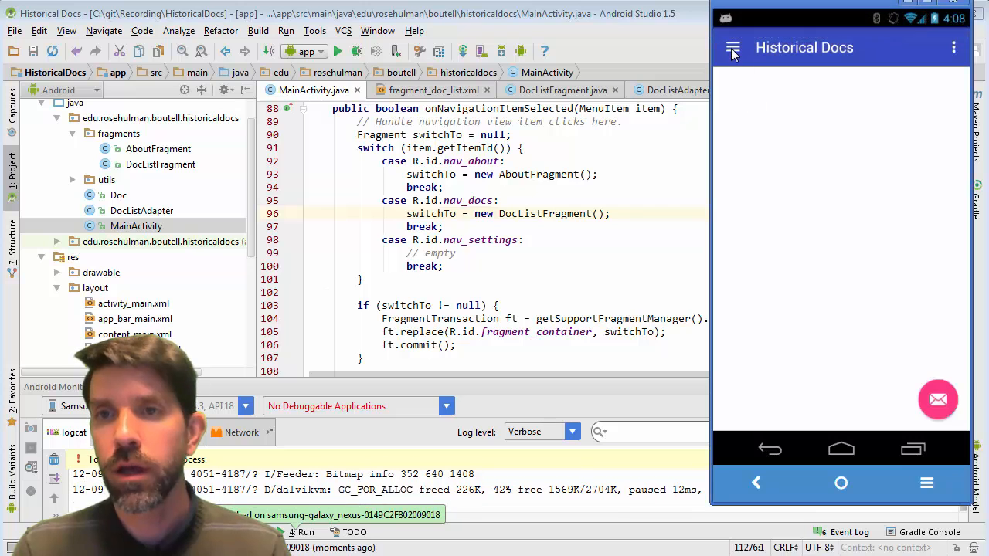
{"action": "left_click", "coordinate": [732, 47]}
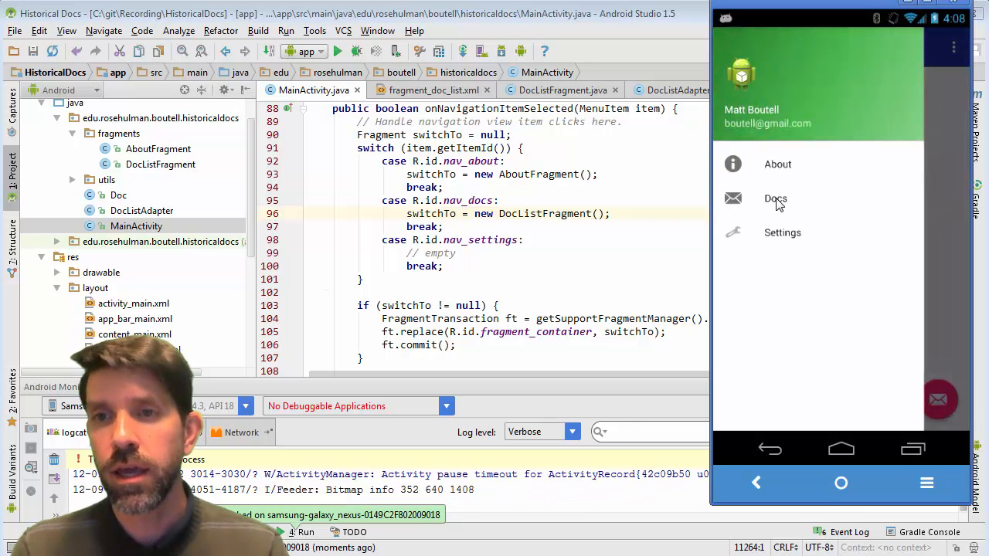
{"action": "left_click", "coordinate": [775, 199]}
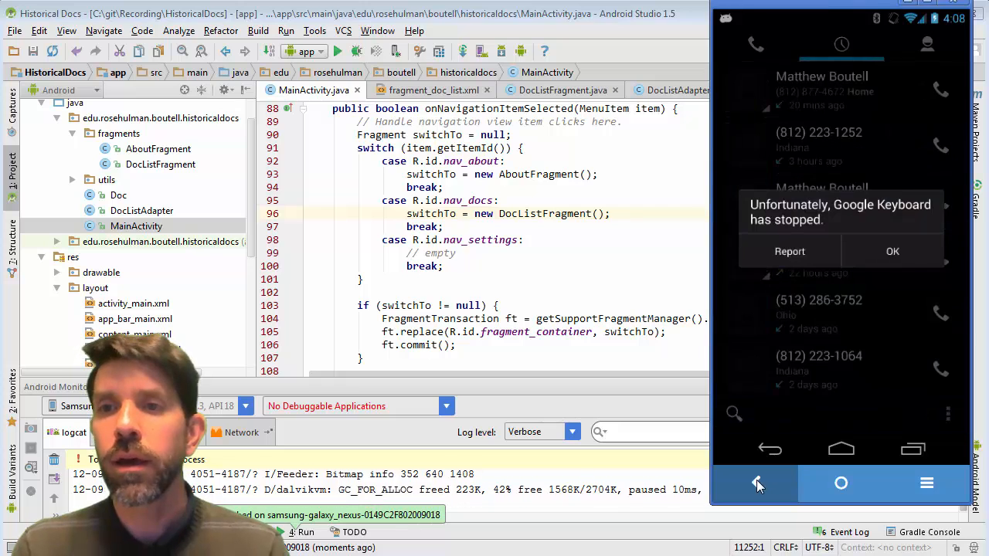
{"action": "left_click", "coordinate": [756, 484]}
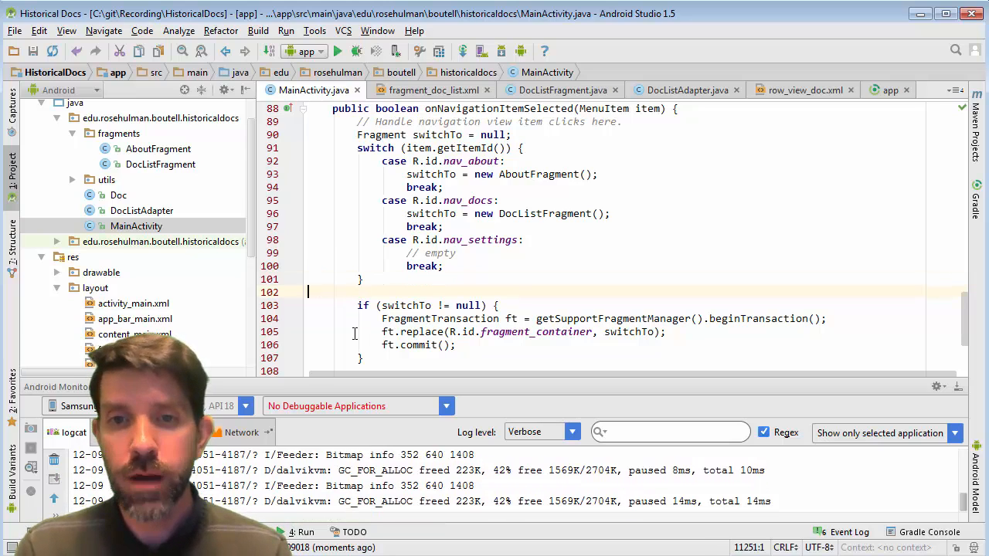
Step: Filter logcat to Error level and scroll the stack trace to the DocListFragment.onAttach crash
{"action": "left_click", "coordinate": [570, 431]}
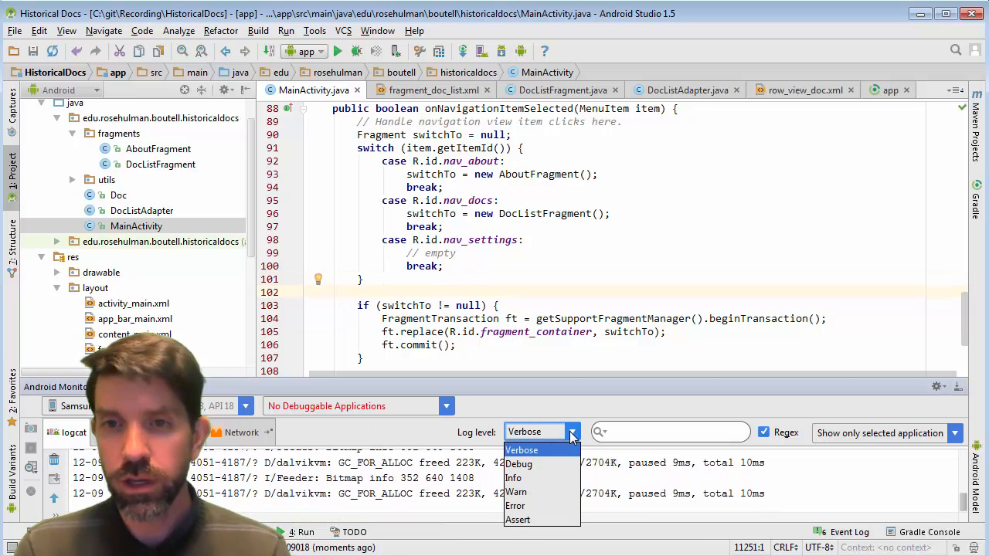
{"action": "mouse_move", "coordinate": [516, 506]}
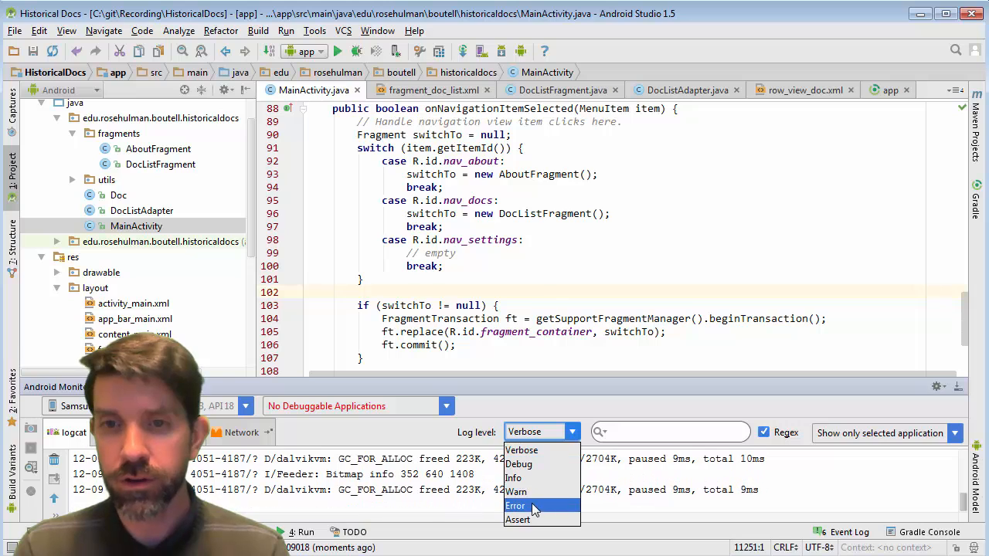
{"action": "left_click", "coordinate": [515, 505]}
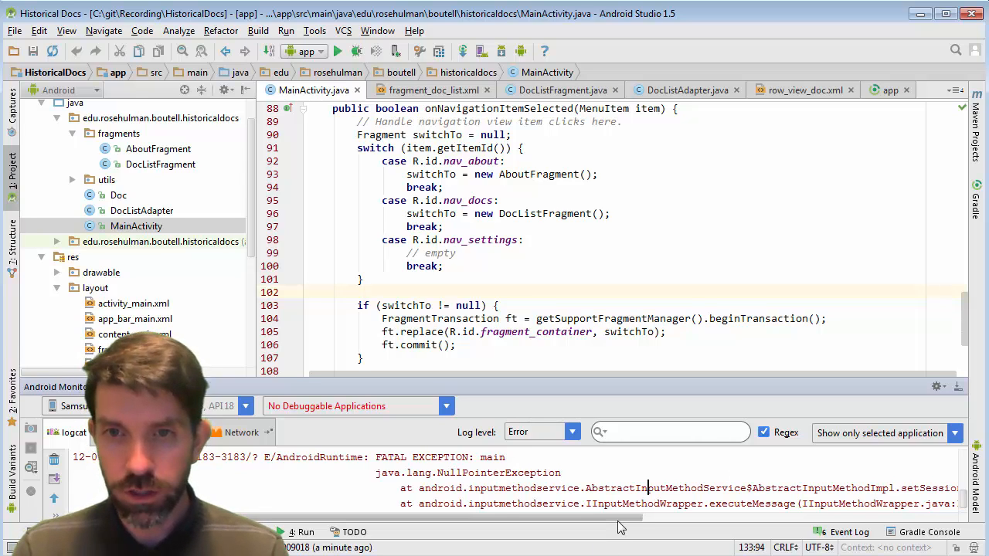
{"action": "scroll", "scroll_direction": "down", "scroll_amount": 3}
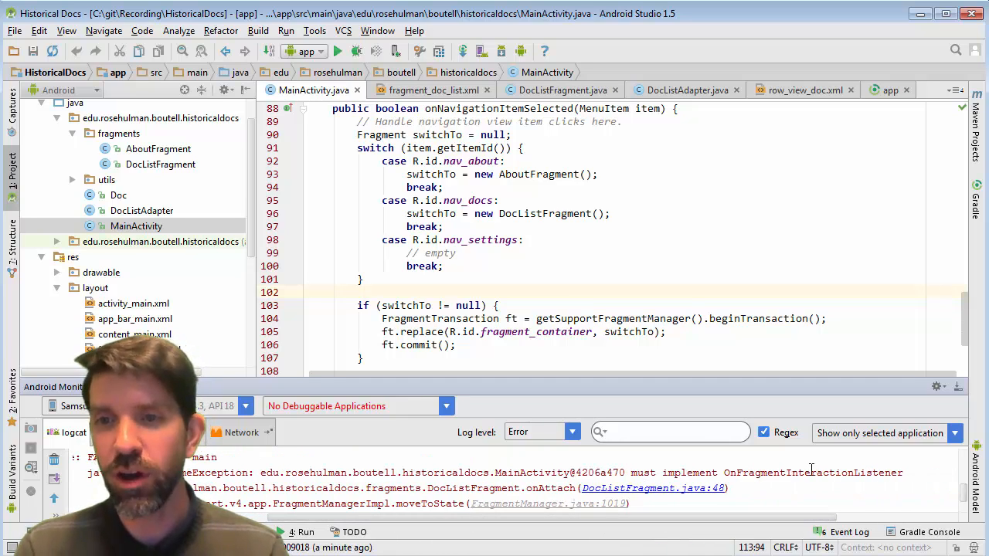
{"action": "mouse_move", "coordinate": [666, 492]}
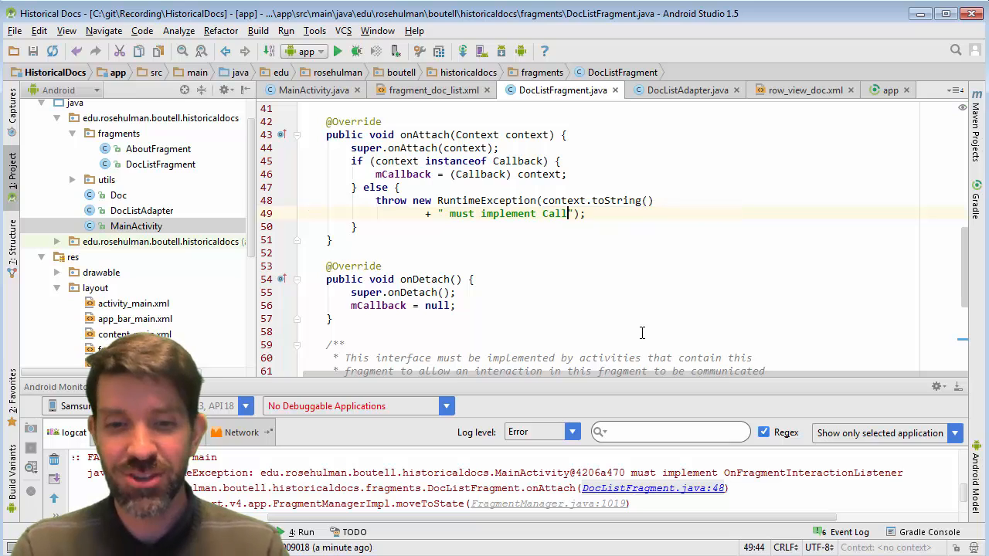
Step: Change the RuntimeException message to name DocListFragment.Callback, then return to MainActivity.java
{"action": "type", "text": "DocCallback"}
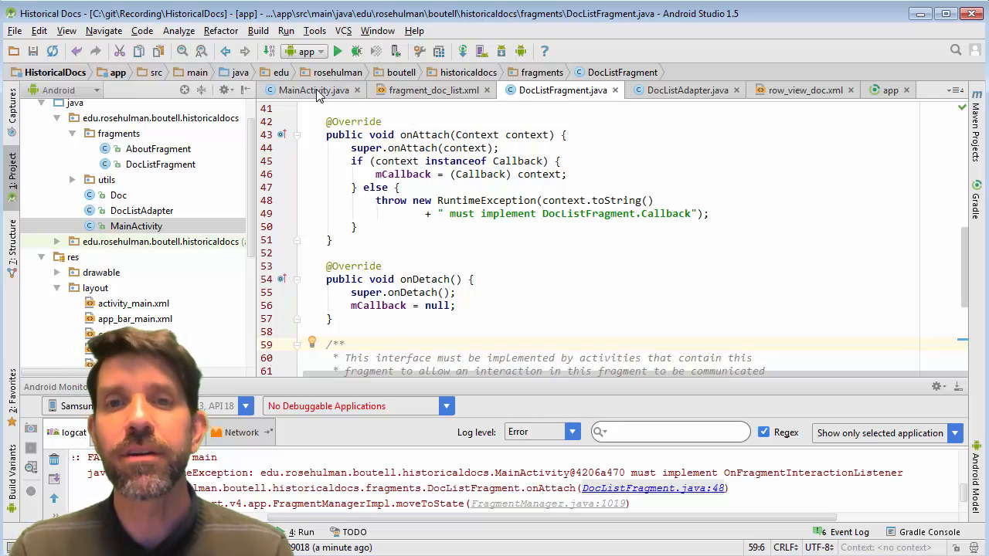
{"action": "left_click", "coordinate": [311, 90]}
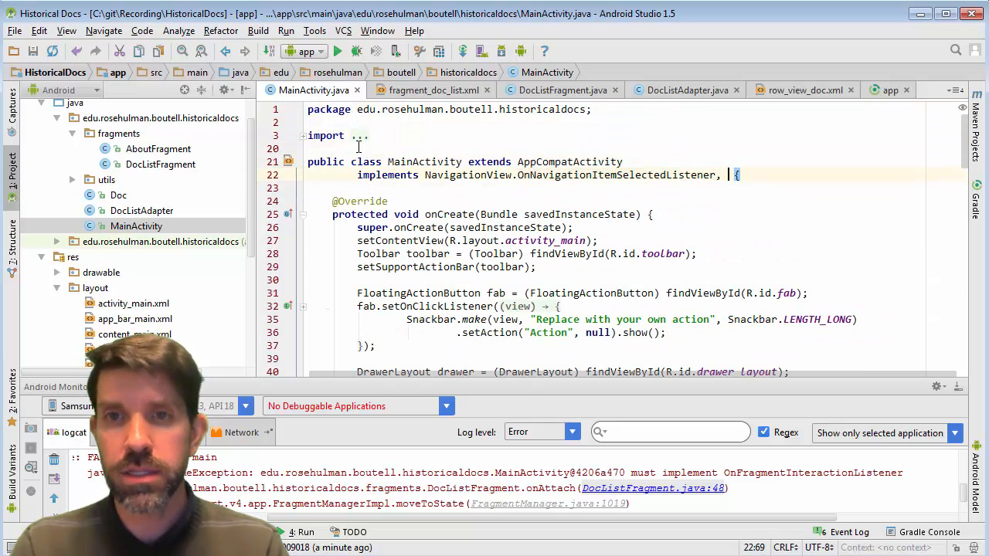
Step: Add DocListFragment.Callback to MainActivity's implements clause and generate the onDocSelected(Doc) override
{"action": "type", "text": "DocListFragment.Callback"}
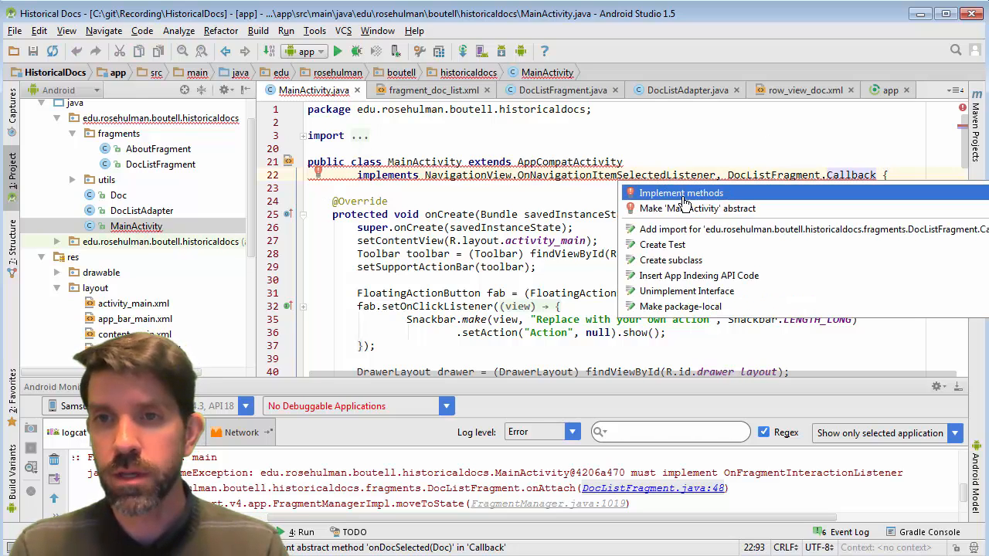
{"action": "left_click", "coordinate": [681, 193]}
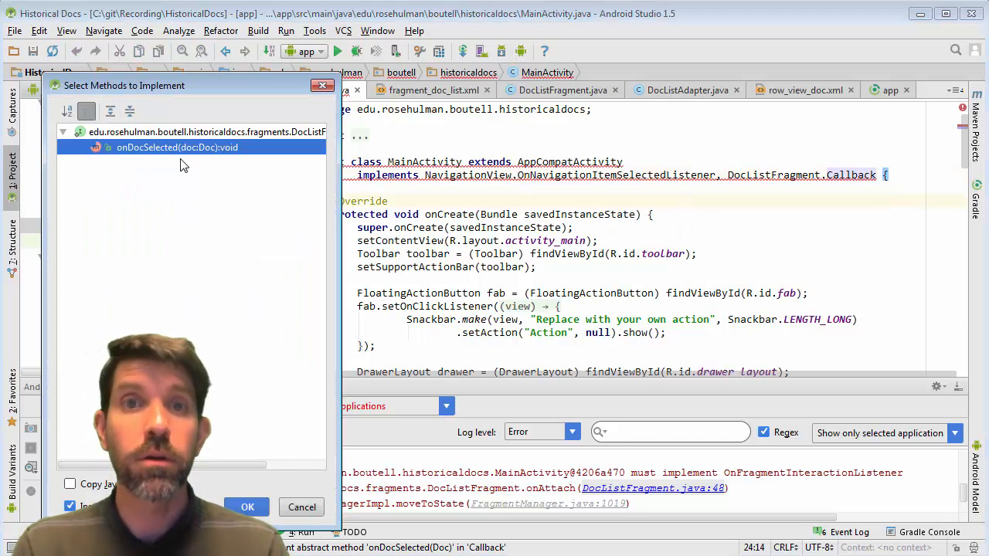
{"action": "left_click", "coordinate": [246, 507]}
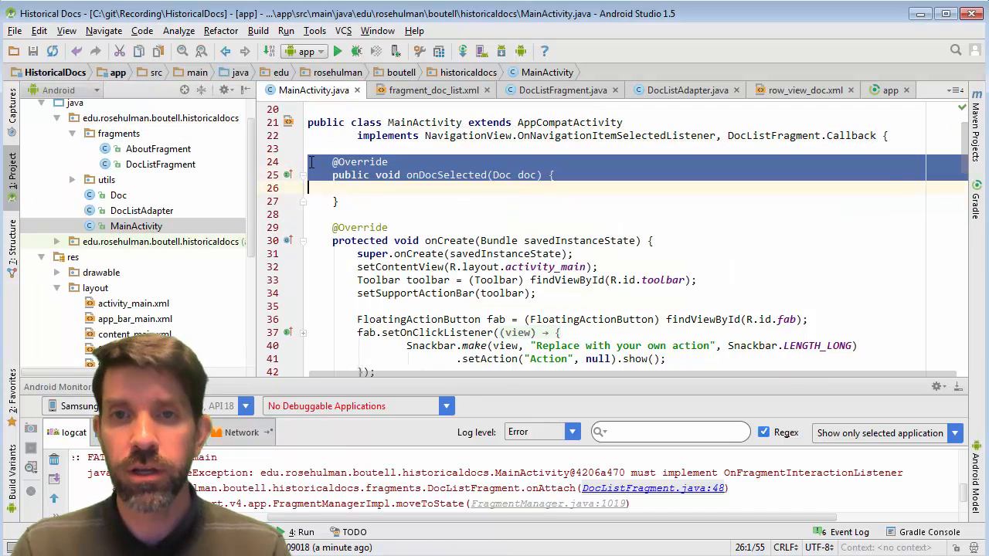
Step: Leave the generated onDocSelected method at the class end holding a // TODO comment
{"action": "scroll", "scroll_direction": "down", "scroll_amount": 3}
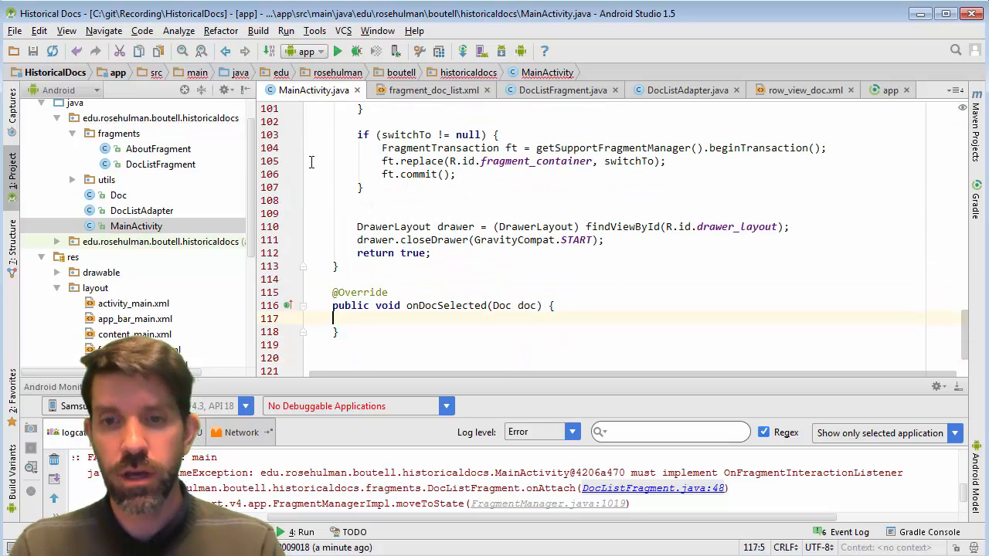
{"action": "type", "text": "// TODO"}
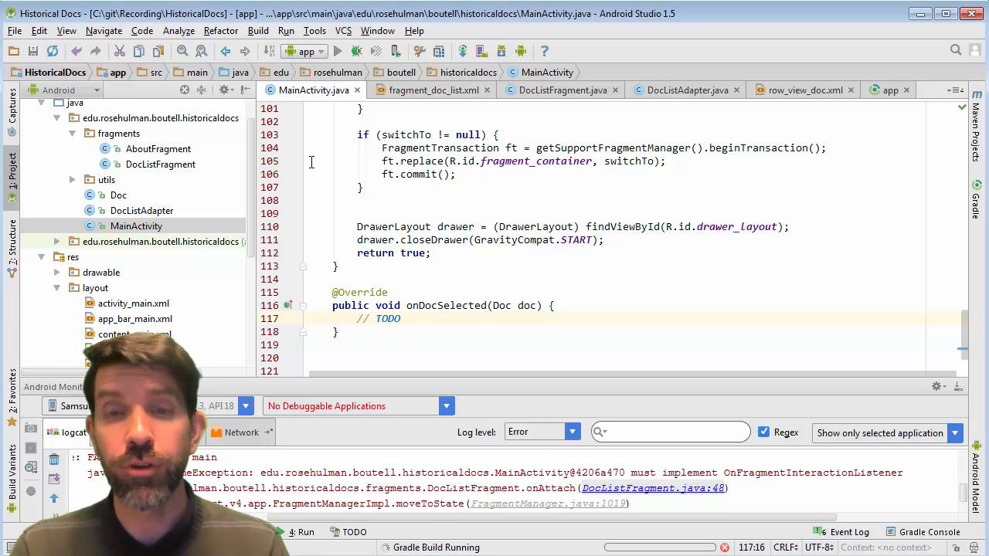
Step: Run the app and navigate via the drawer to Docs, showing the list of document cards
{"action": "left_click", "coordinate": [333, 51]}
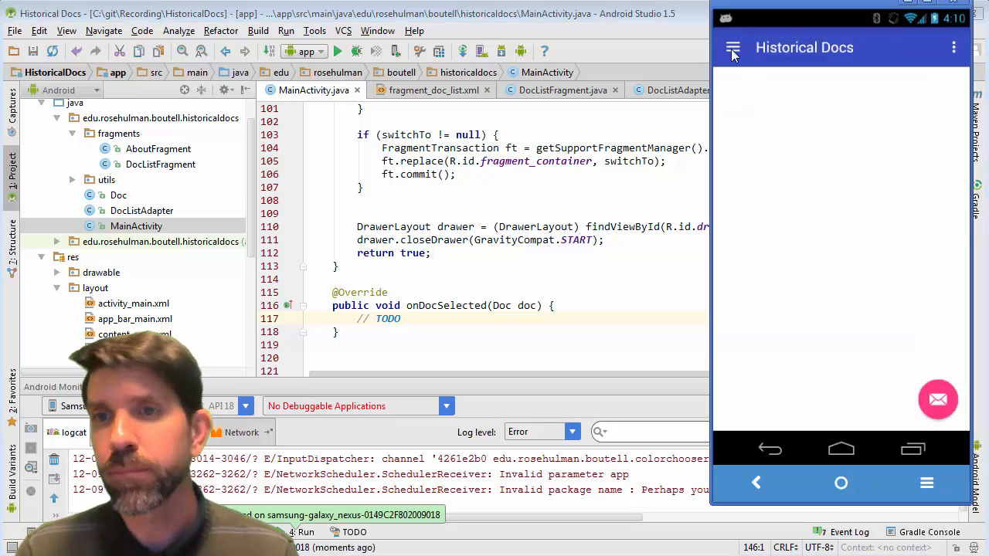
{"action": "left_click", "coordinate": [732, 47]}
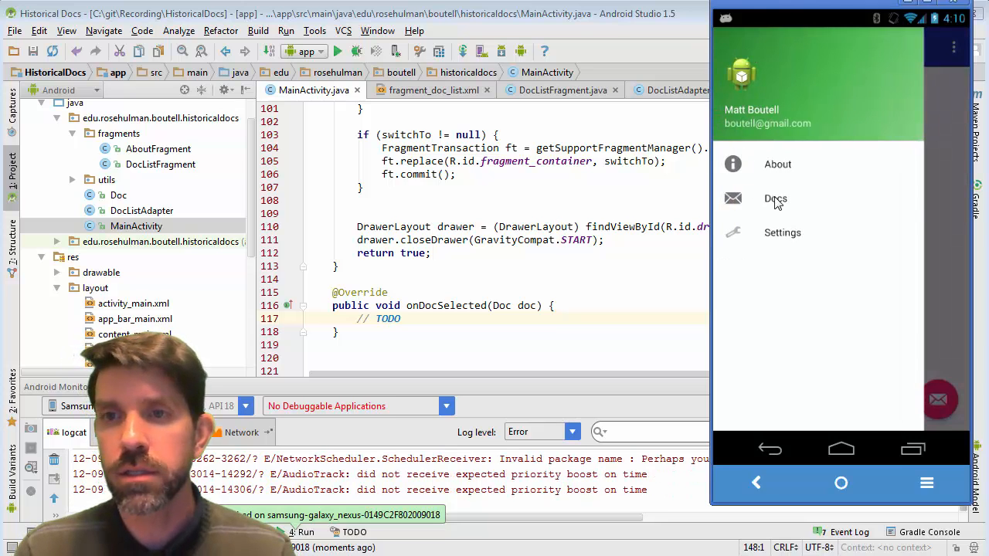
{"action": "left_click", "coordinate": [774, 199]}
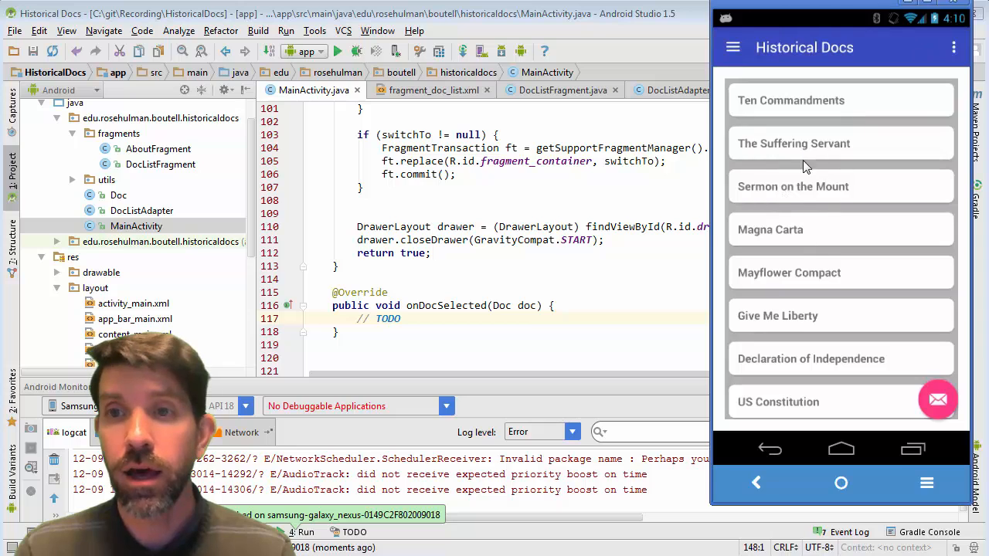
{"action": "mouse_move", "coordinate": [726, 252]}
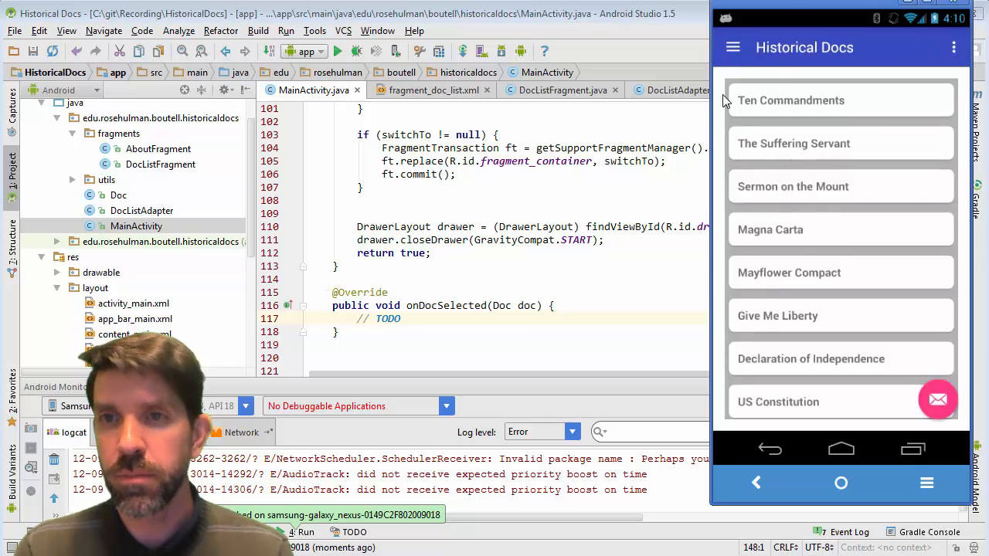
{"action": "mouse_move", "coordinate": [778, 244]}
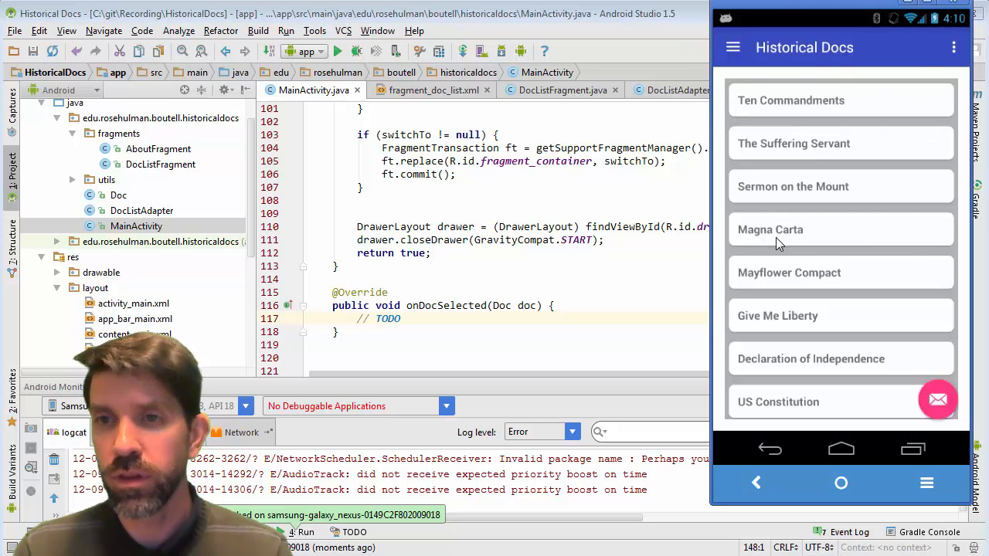